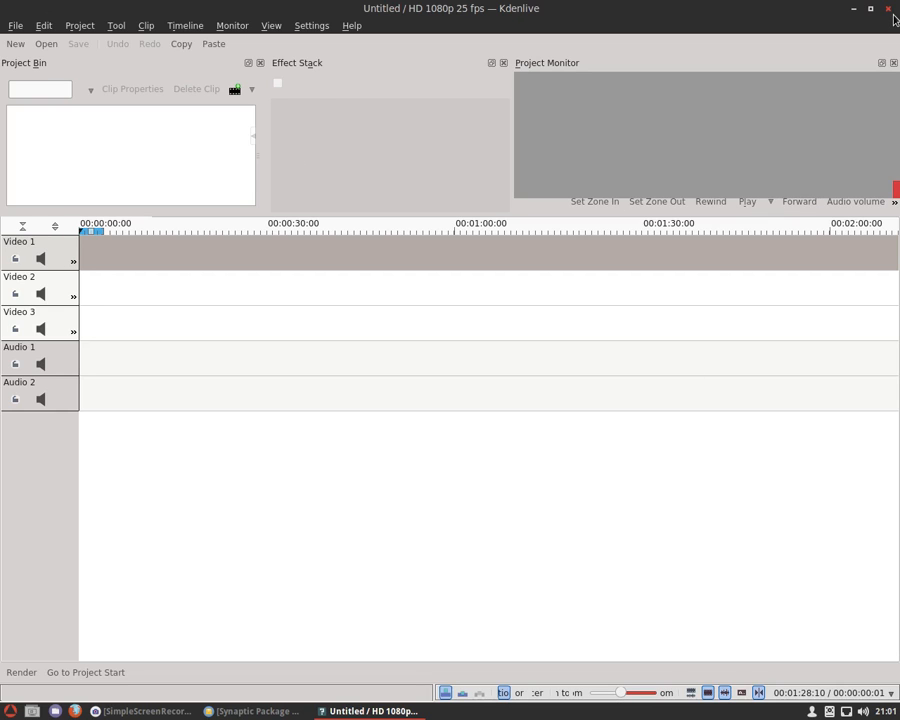
- Close the Kdenlive window showing the empty untitled project with missing toolbar icons
click(893, 8)
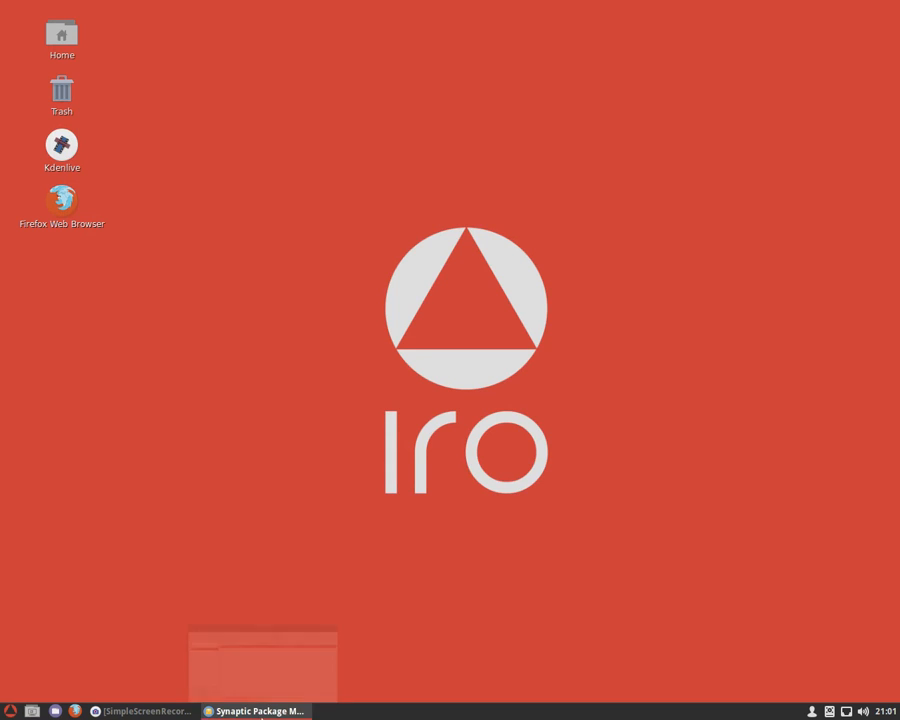
- Install the marked libqt5libqgtk2 package through Synaptic, then close Synaptic
click(255, 710)
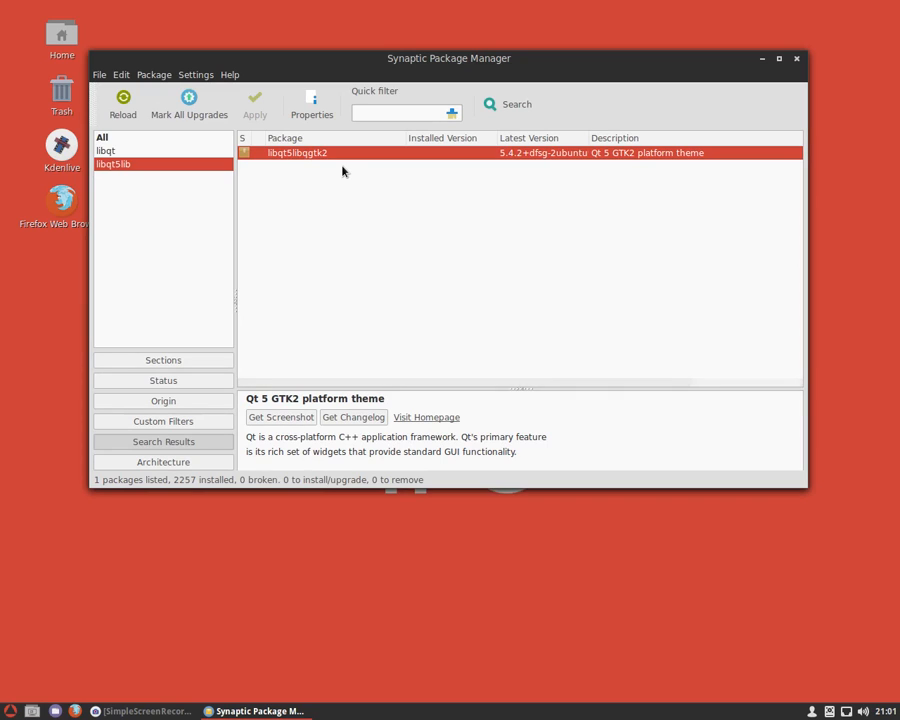
click(508, 104)
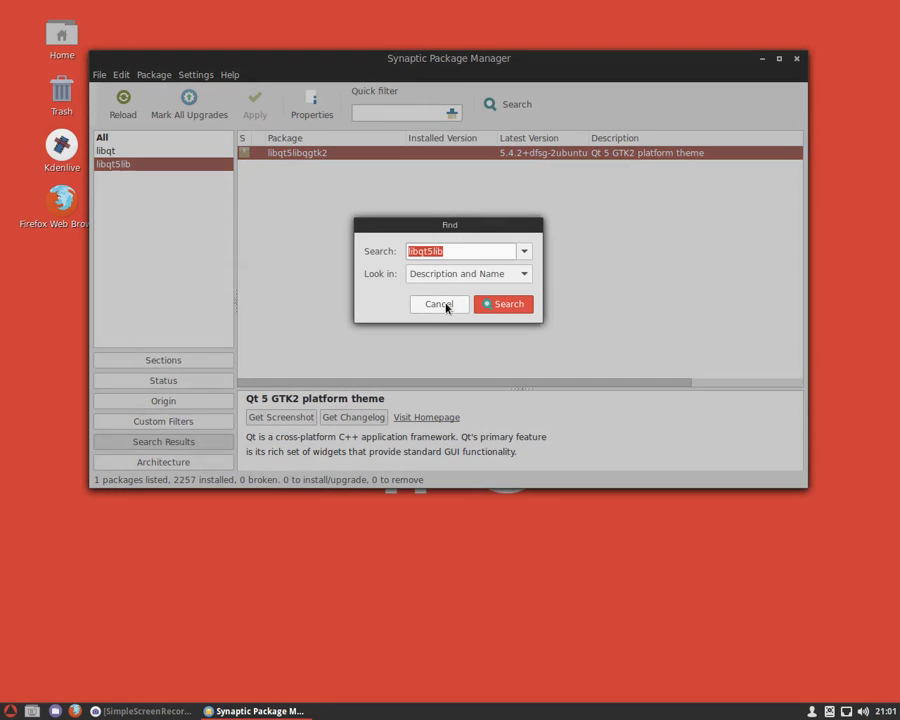
click(438, 304)
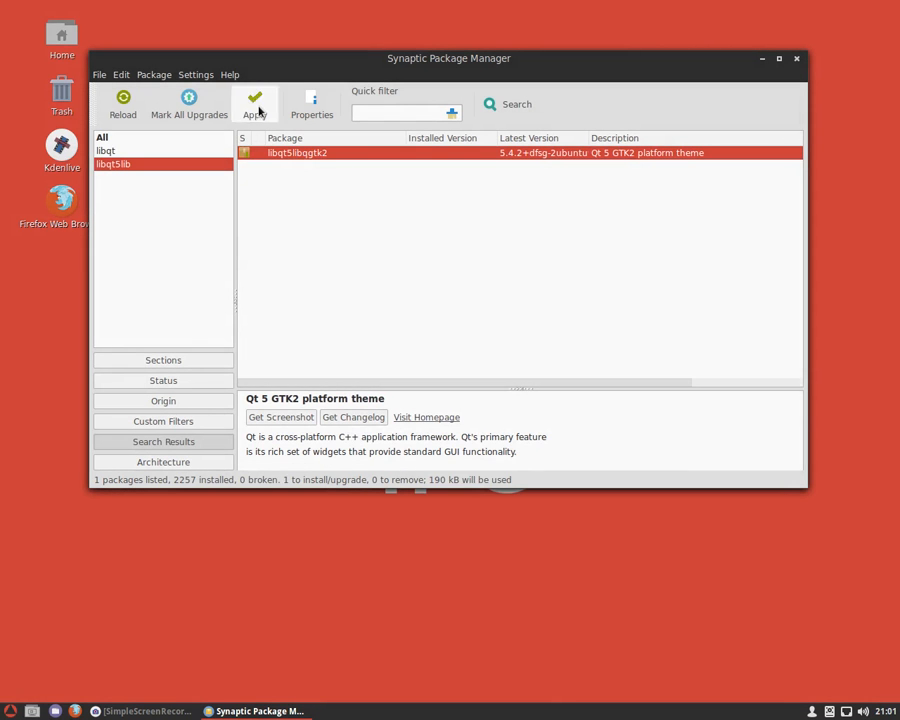
click(255, 103)
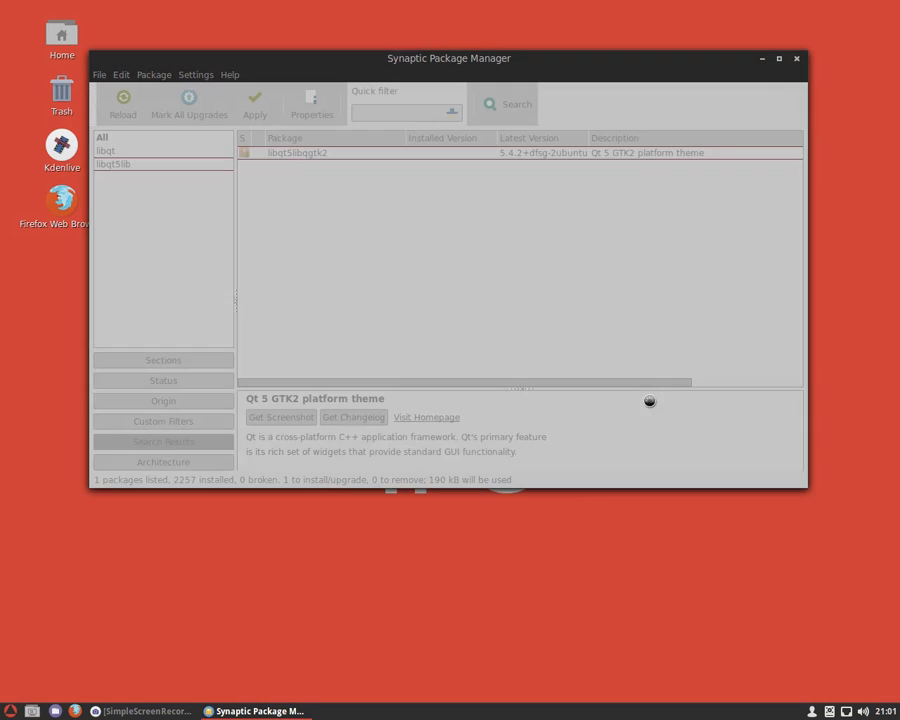
click(255, 103)
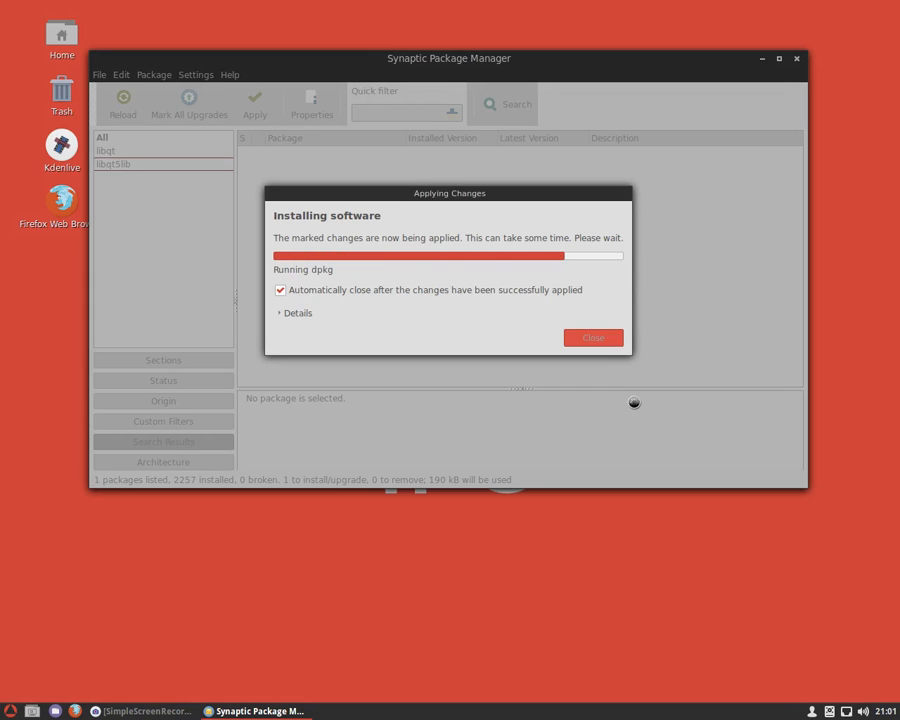
click(592, 337)
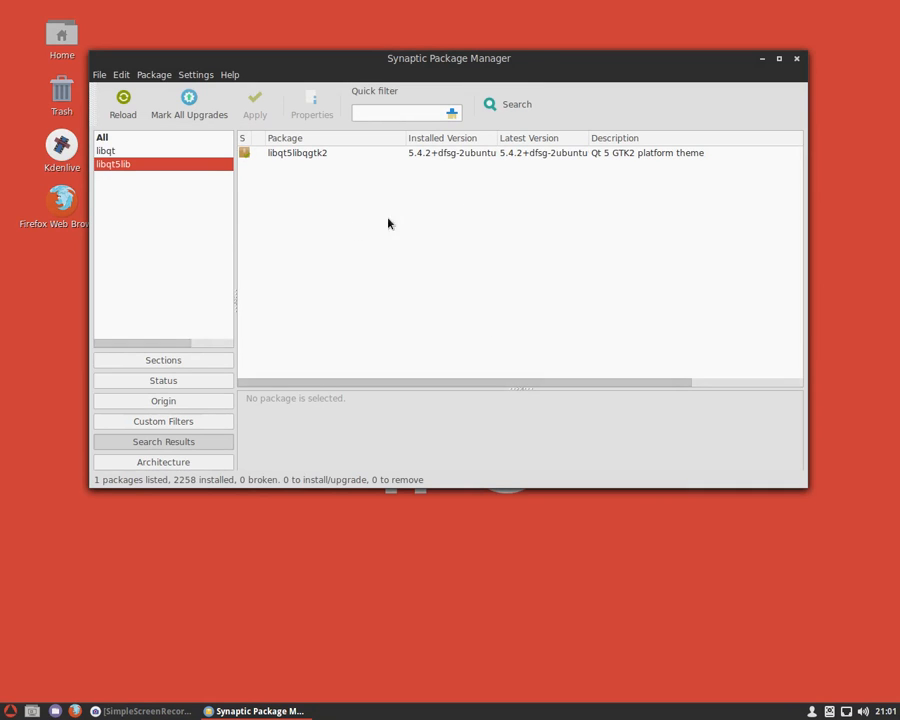
click(796, 58)
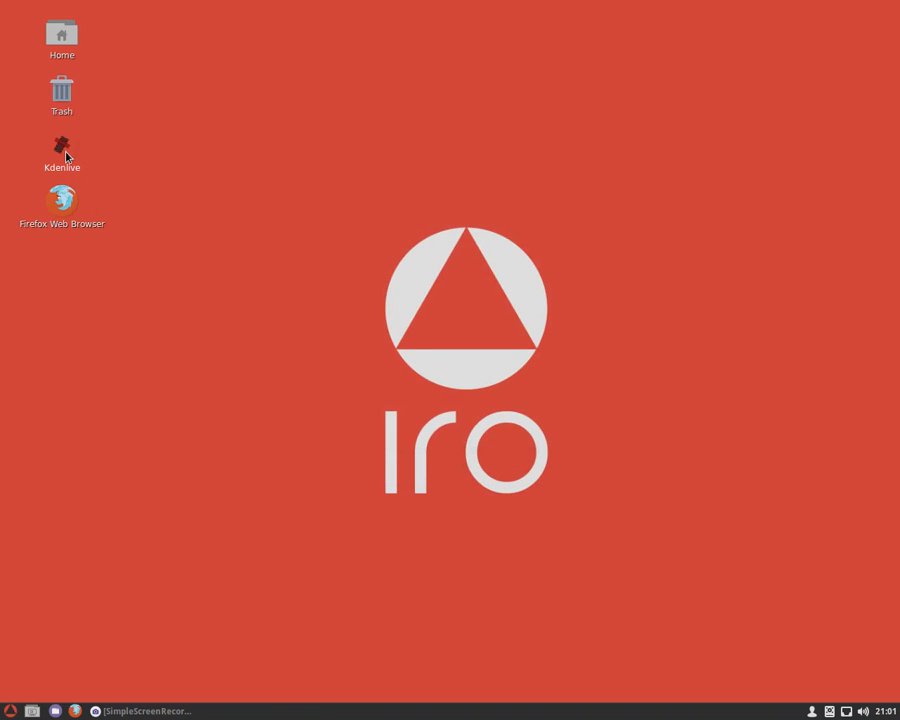
double_click(61, 147)
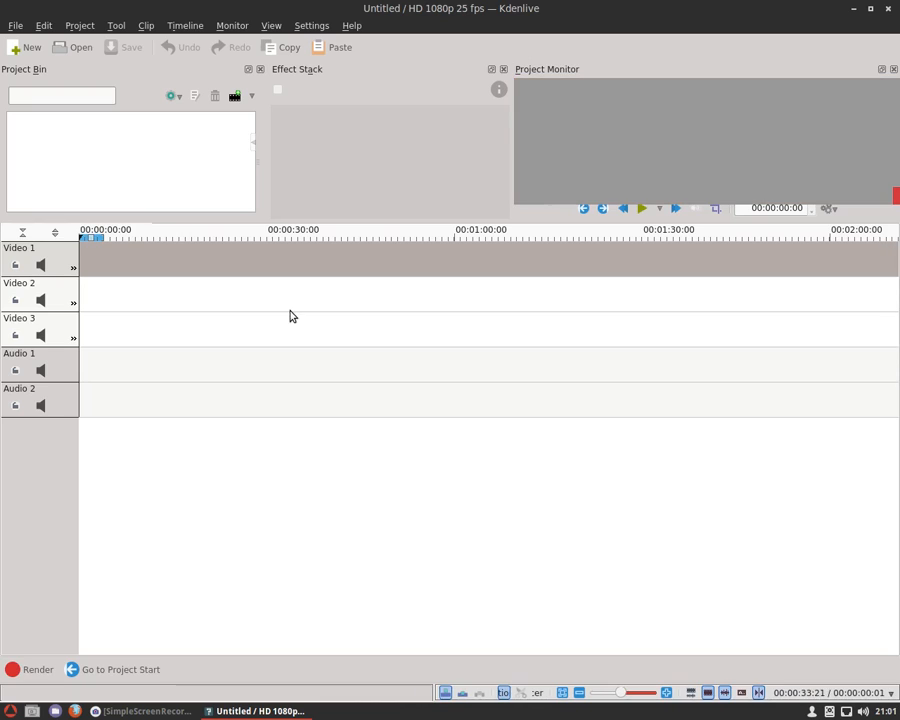
mouse_move(620, 371)
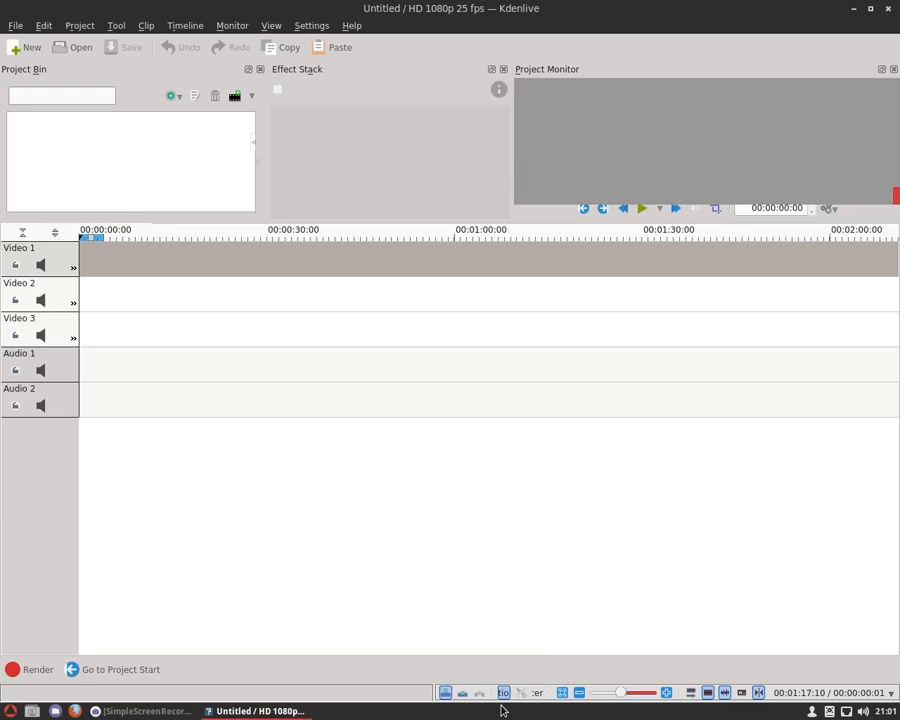
mouse_move(525, 572)
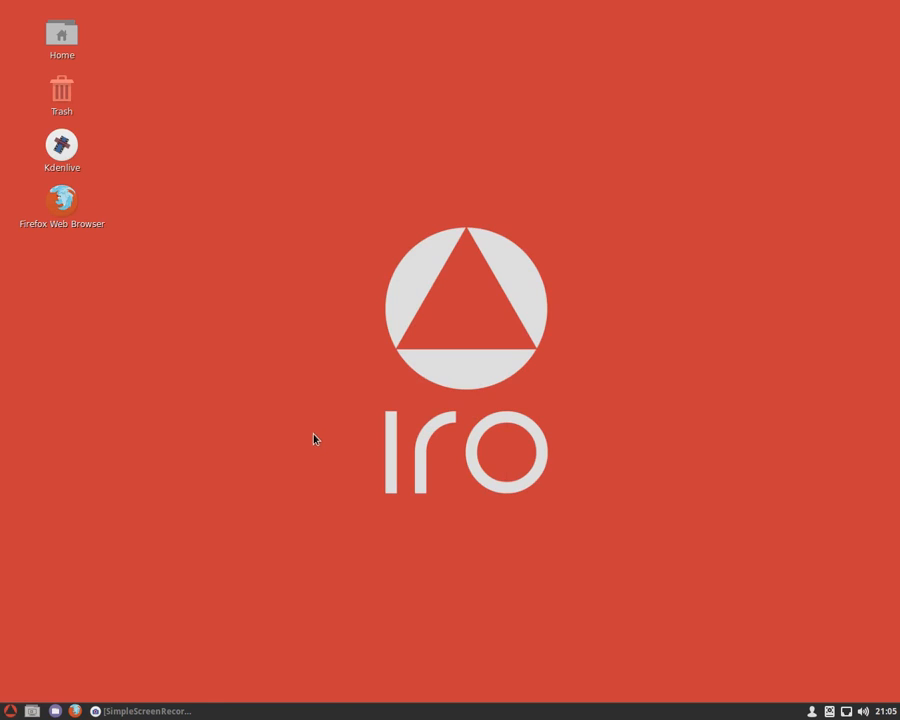
- Open the Themes page of System Settings from the applications menu
click(11, 711)
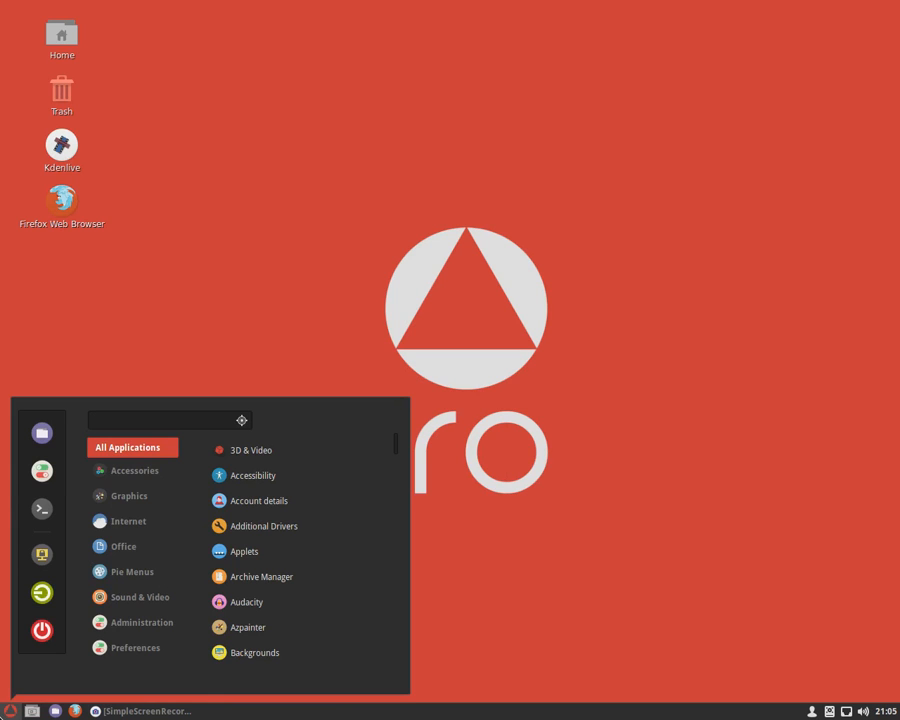
mouse_move(41, 471)
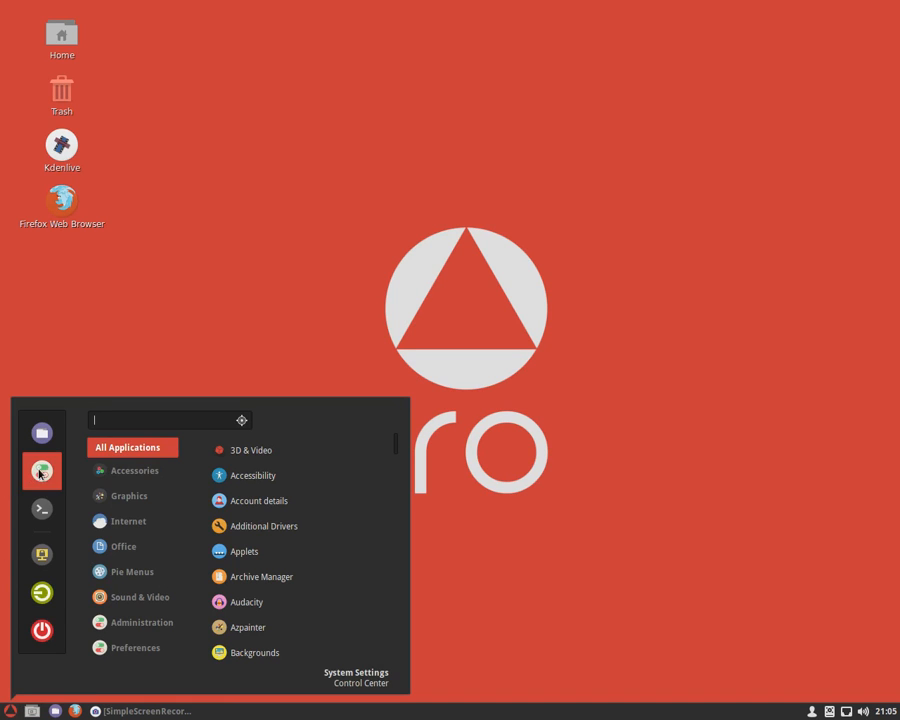
click(355, 677)
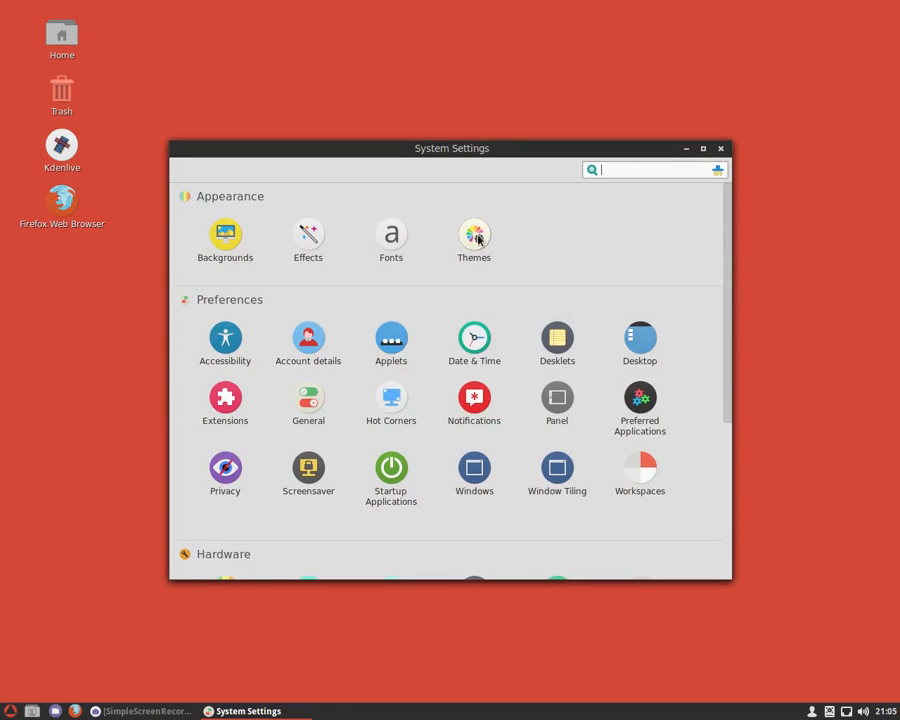
click(473, 233)
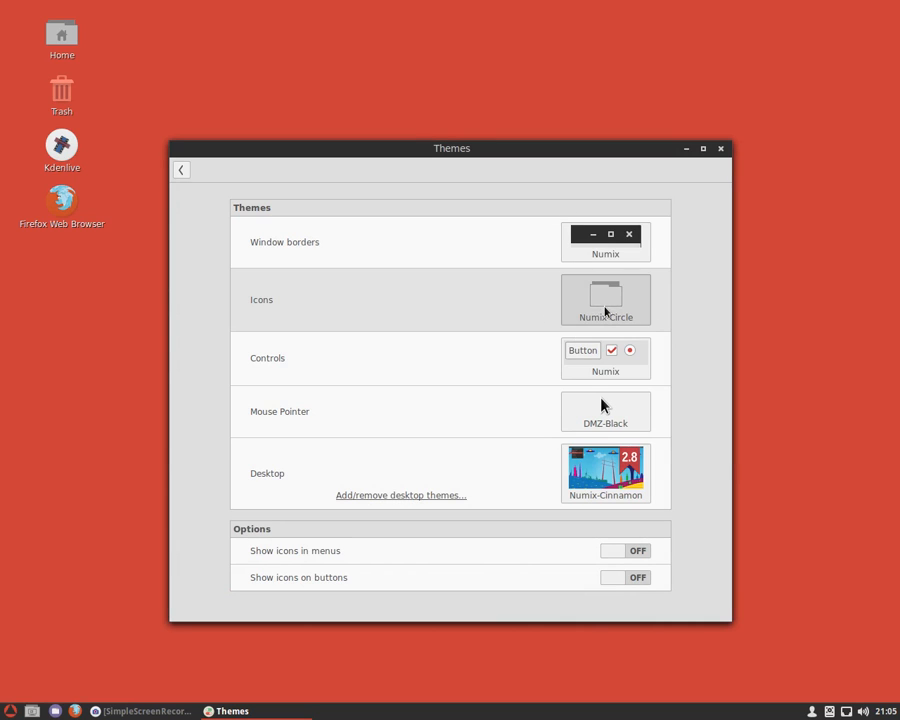
- Confirm the icon theme is still Numix-Circle and launch a terminal
click(605, 300)
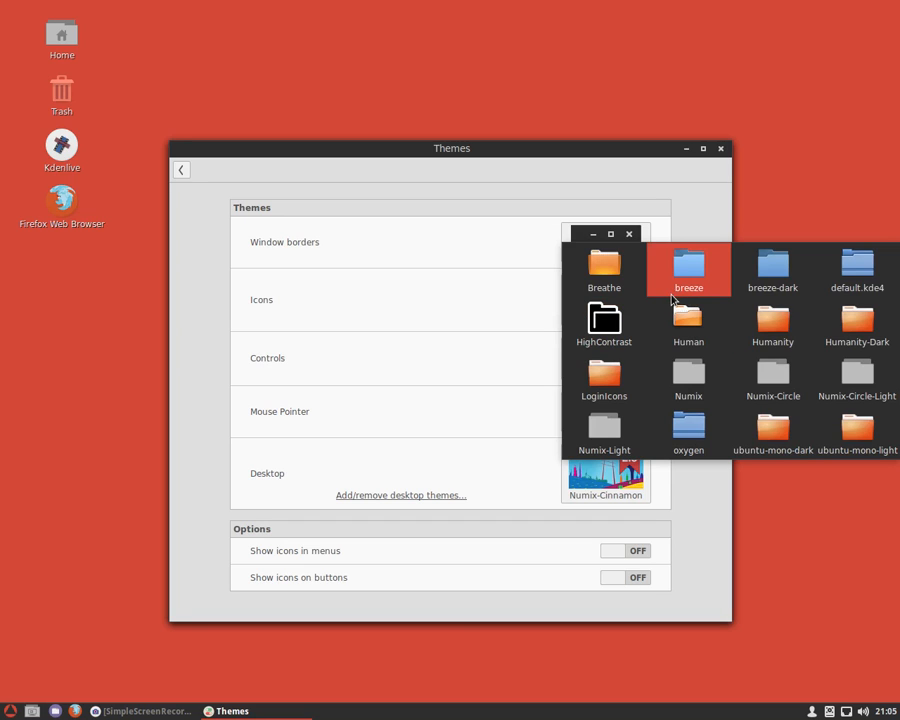
click(688, 430)
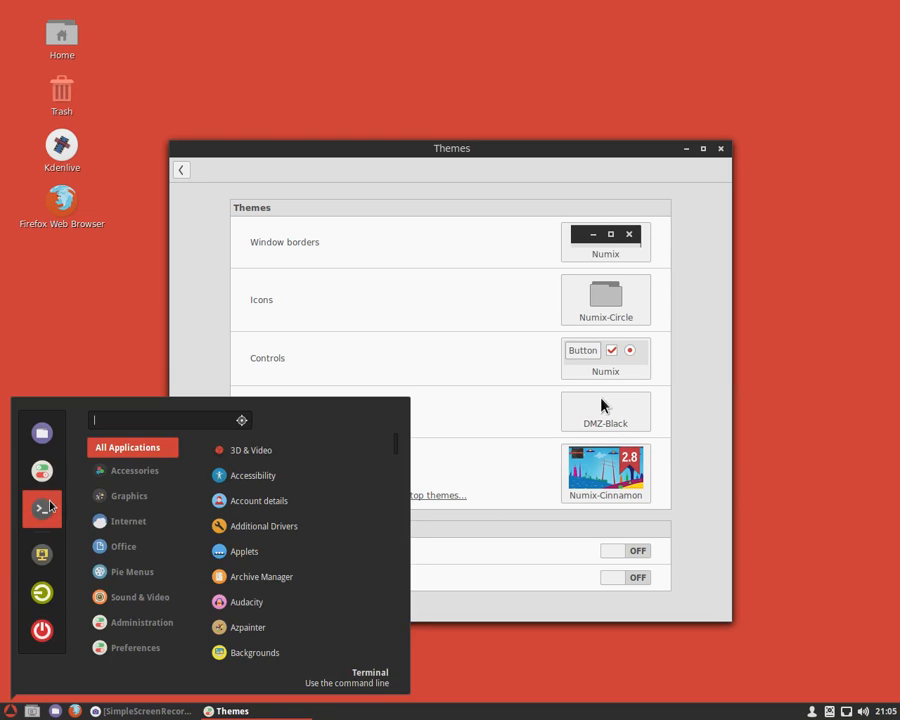
click(369, 672)
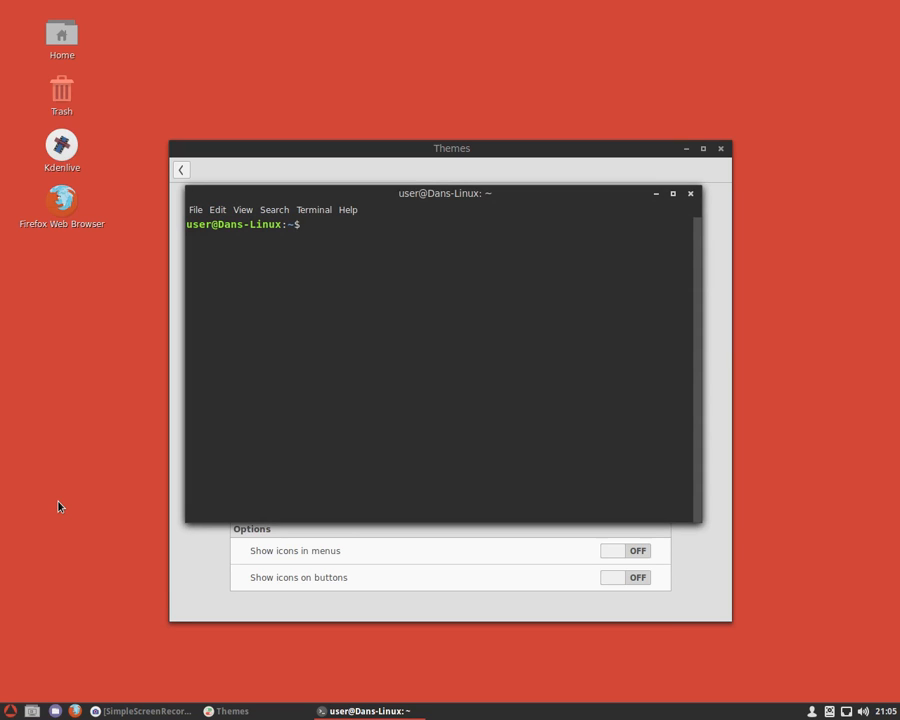
- Run sudo apt-get install for breeze-icon-theme and oxygen-icon-theme, then close the terminal
text(sudo apt-get)
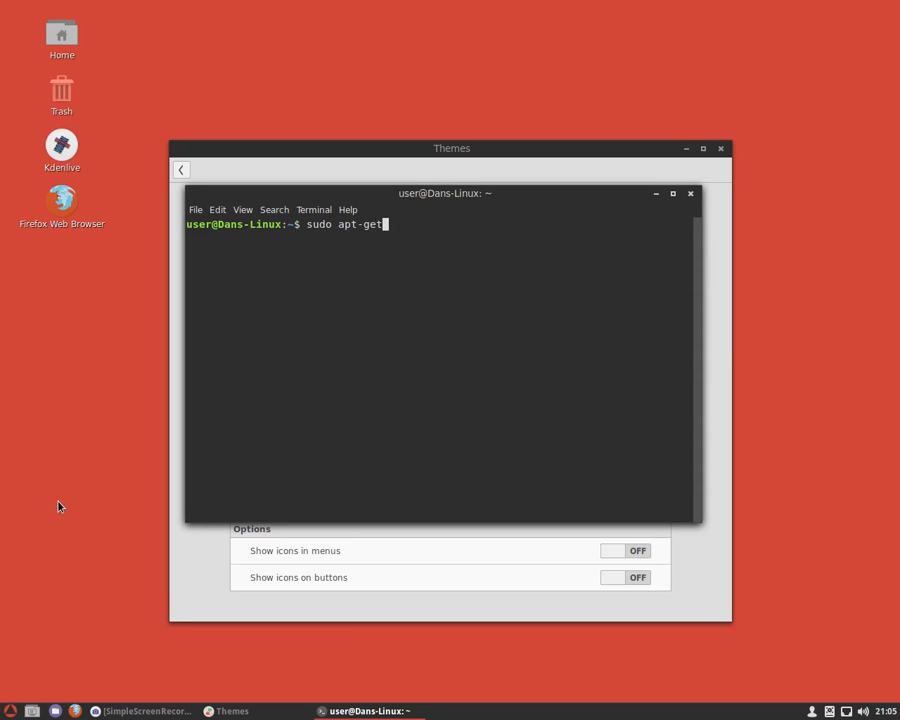
text(install)
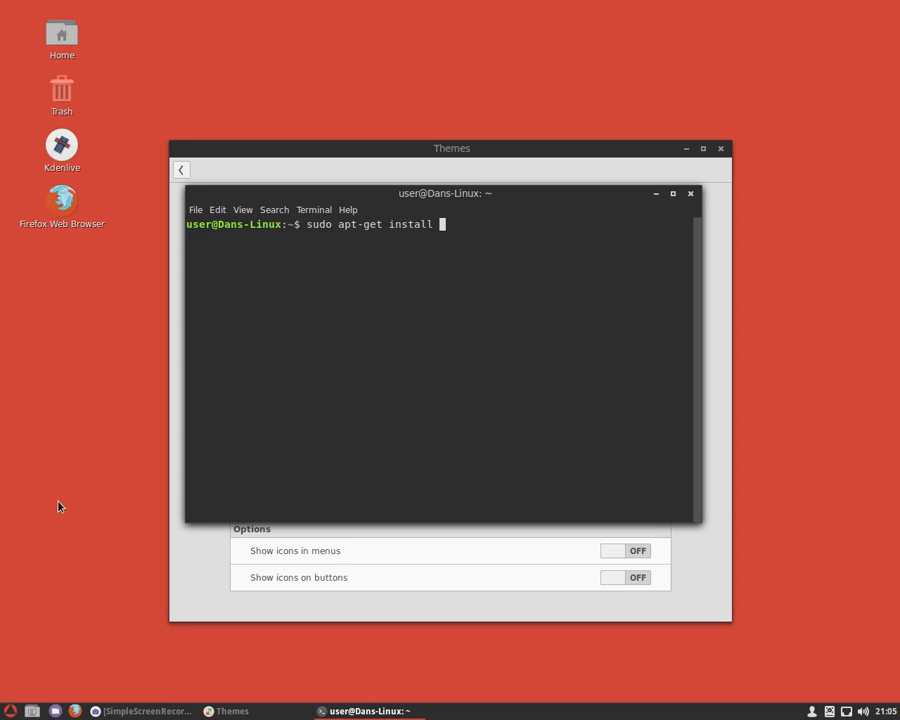
text(bree)
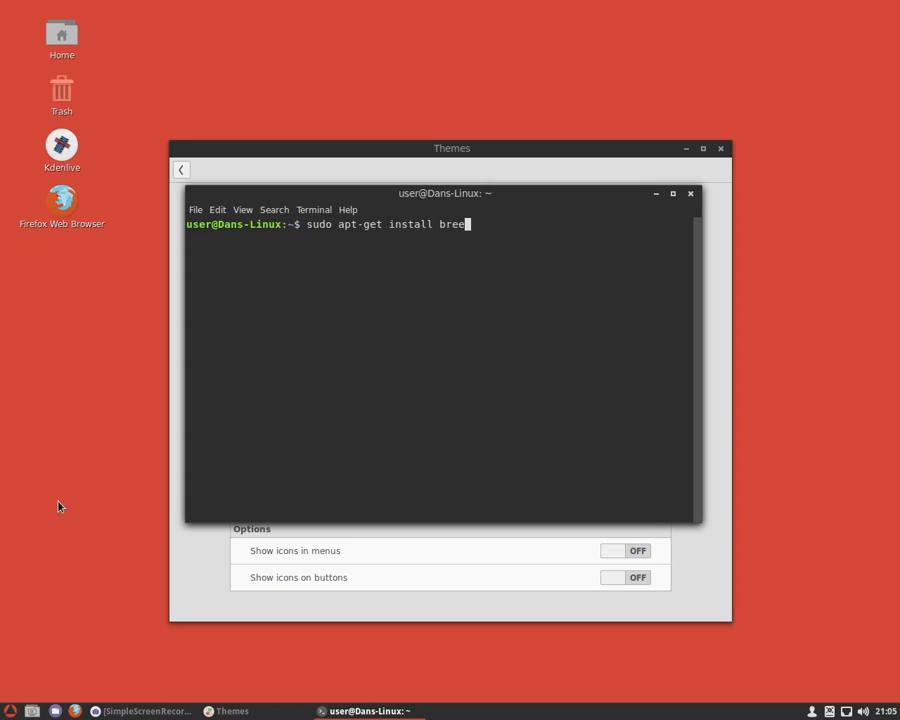
text(ze-icon-)
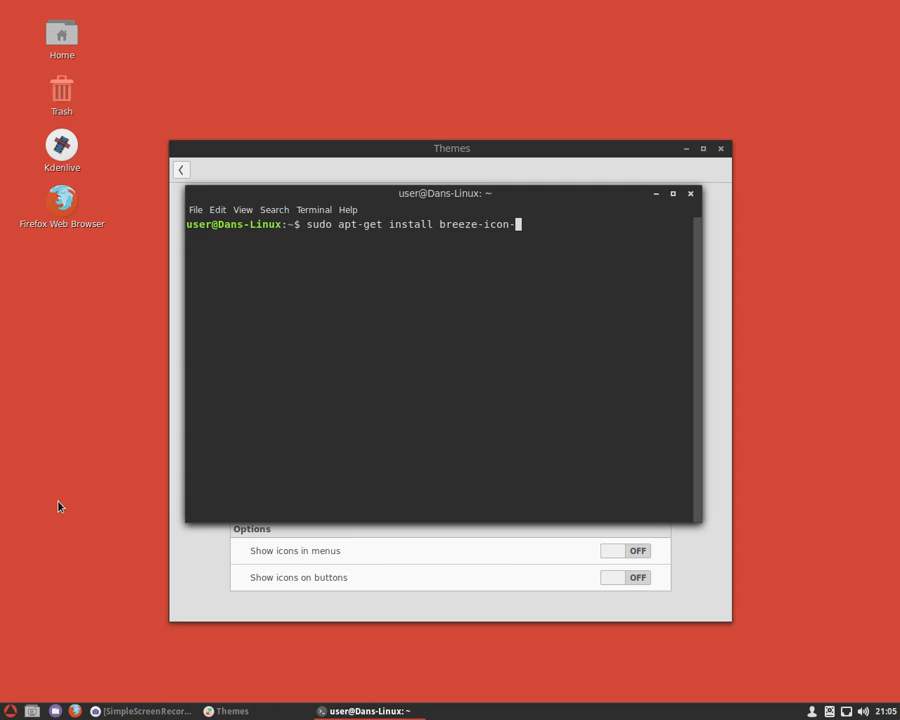
text(them)
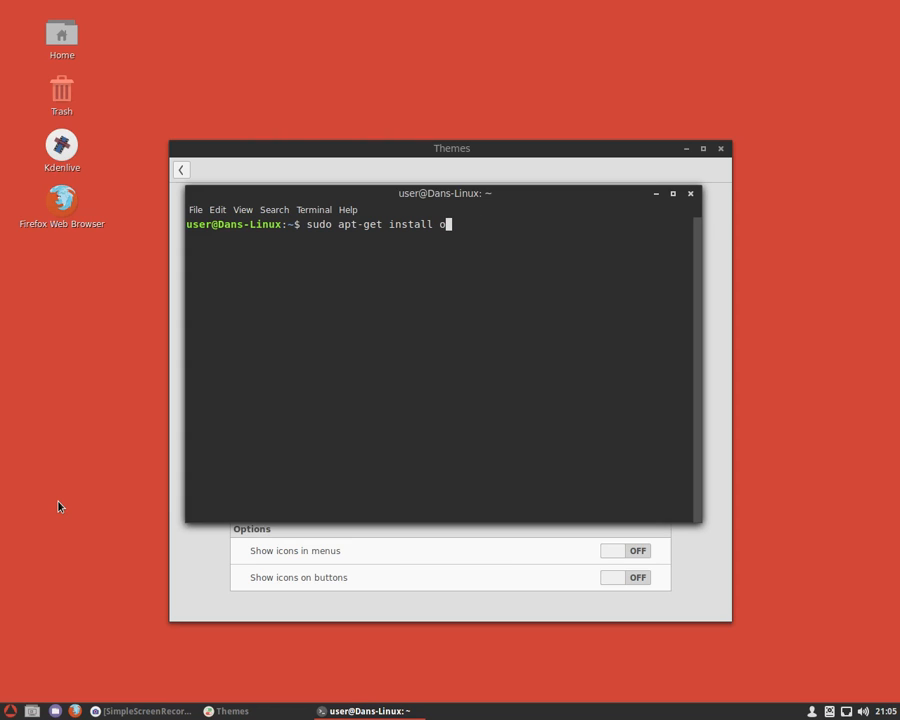
text(xygen-o)
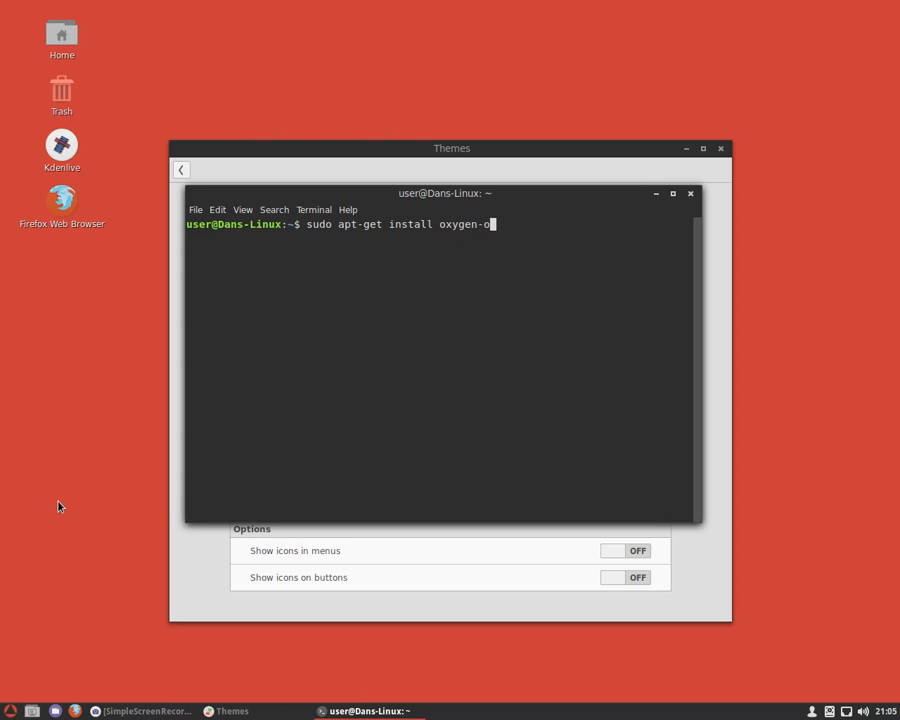
text(icon-theme)
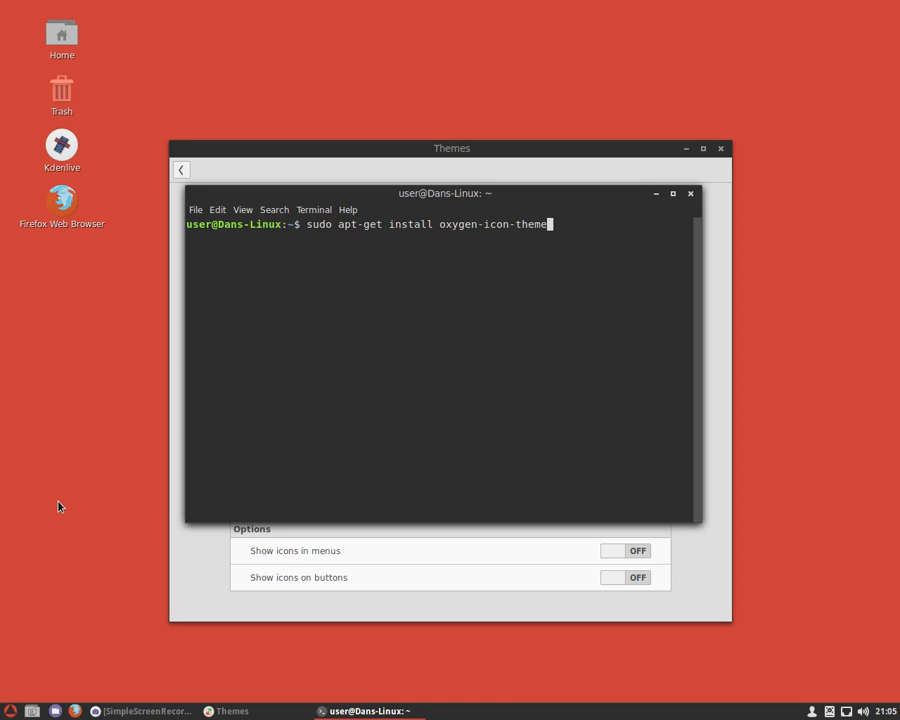
key(BackSpace)
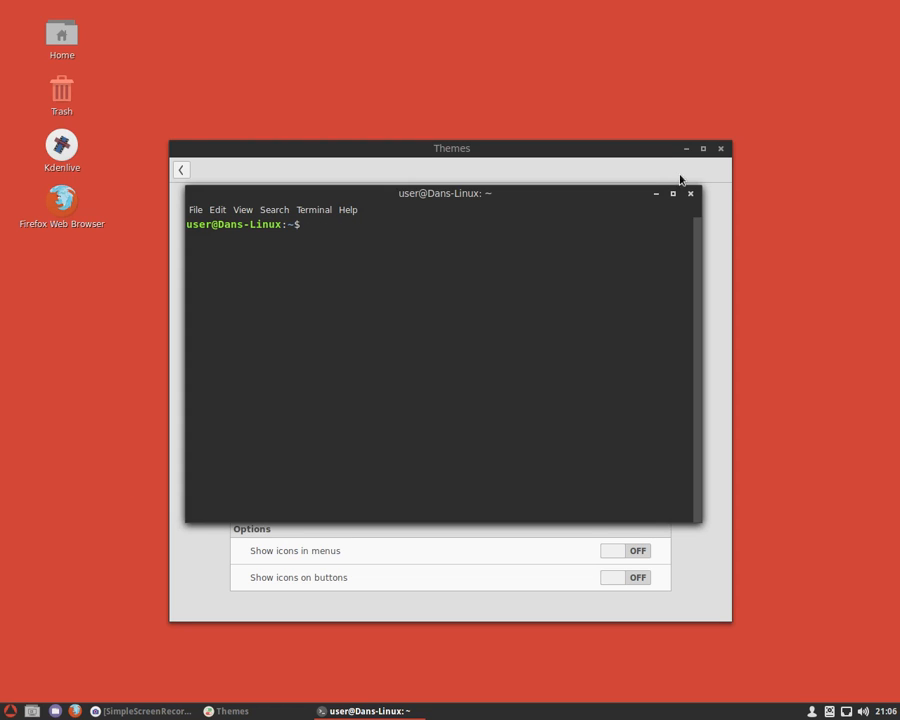
click(690, 193)
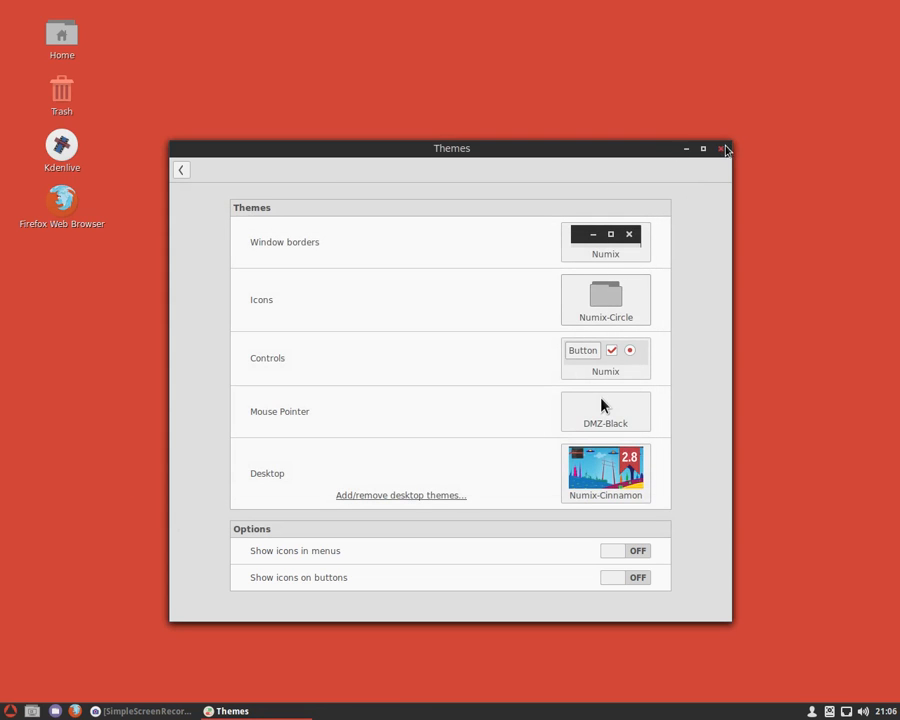
mouse_move(723, 148)
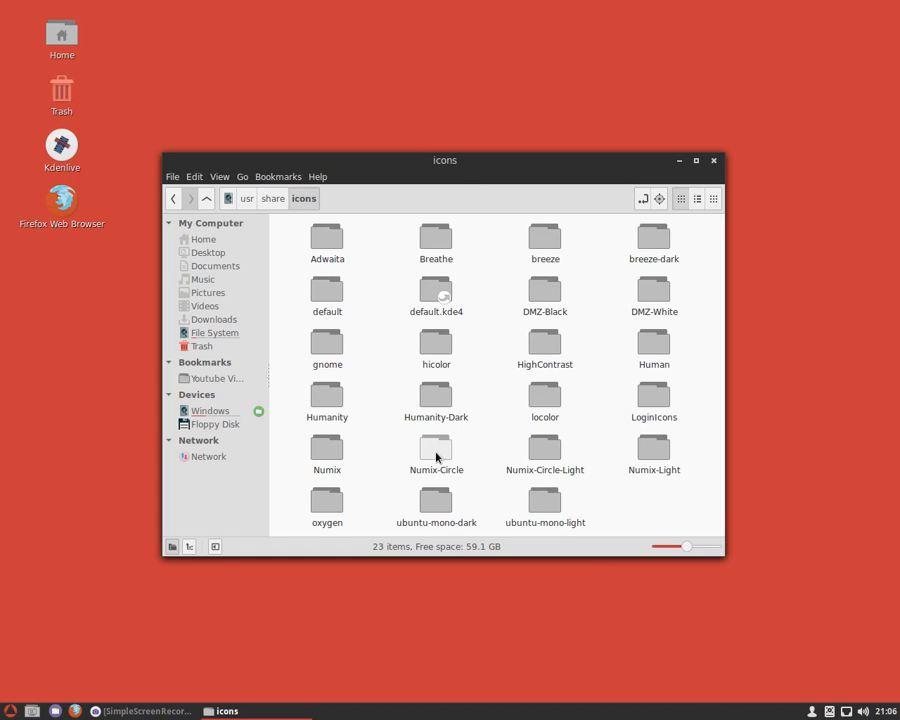
- Copy the Numix-Circle folder from /usr/share/icons and go to the Home folder
right_click(436, 447)
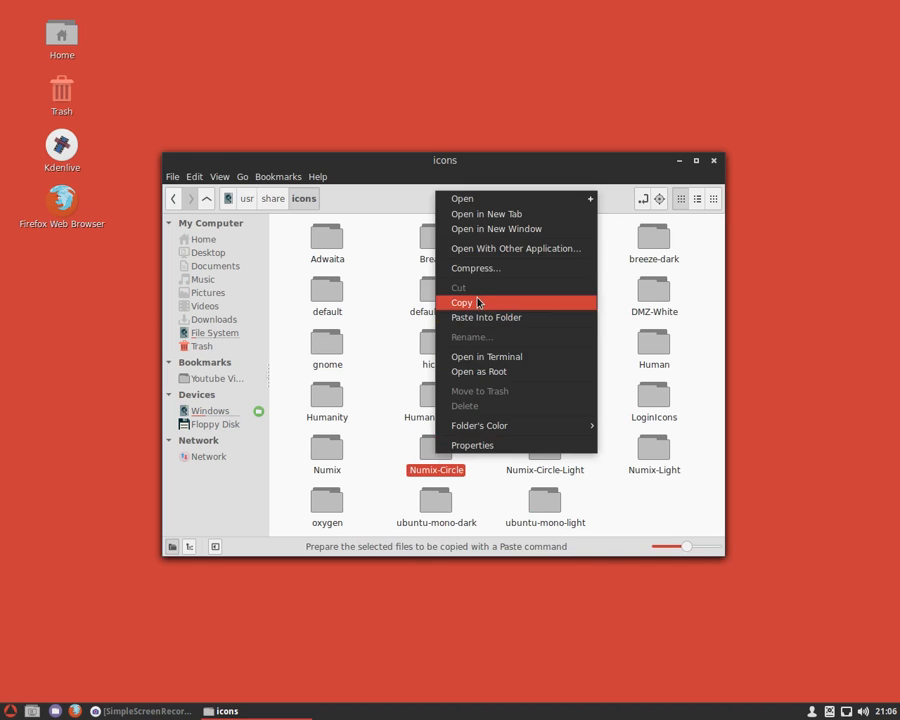
click(462, 302)
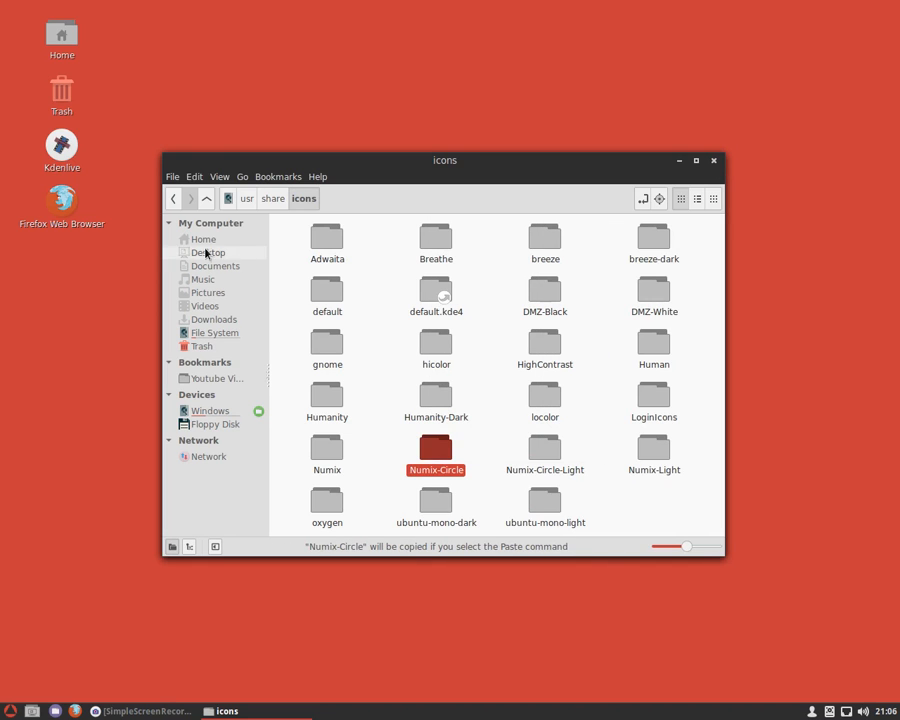
click(203, 239)
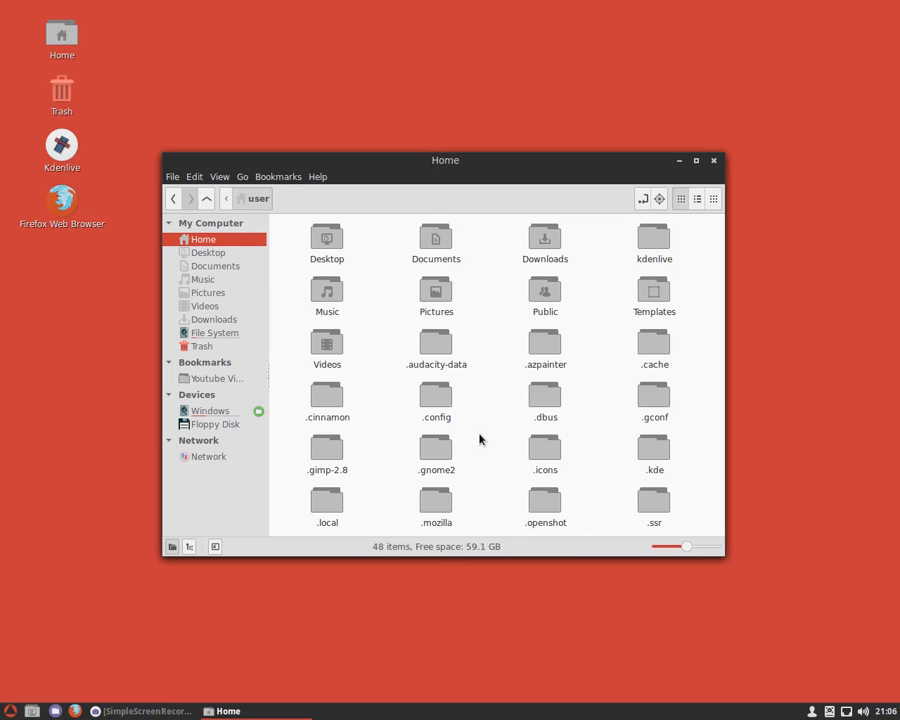
mouse_move(490, 442)
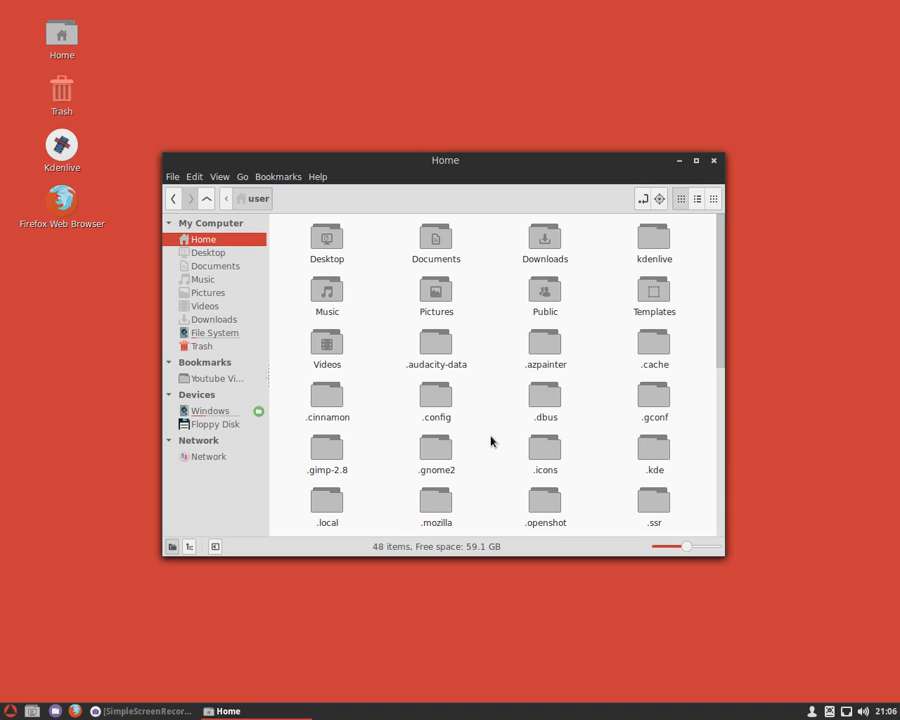
mouse_move(557, 483)
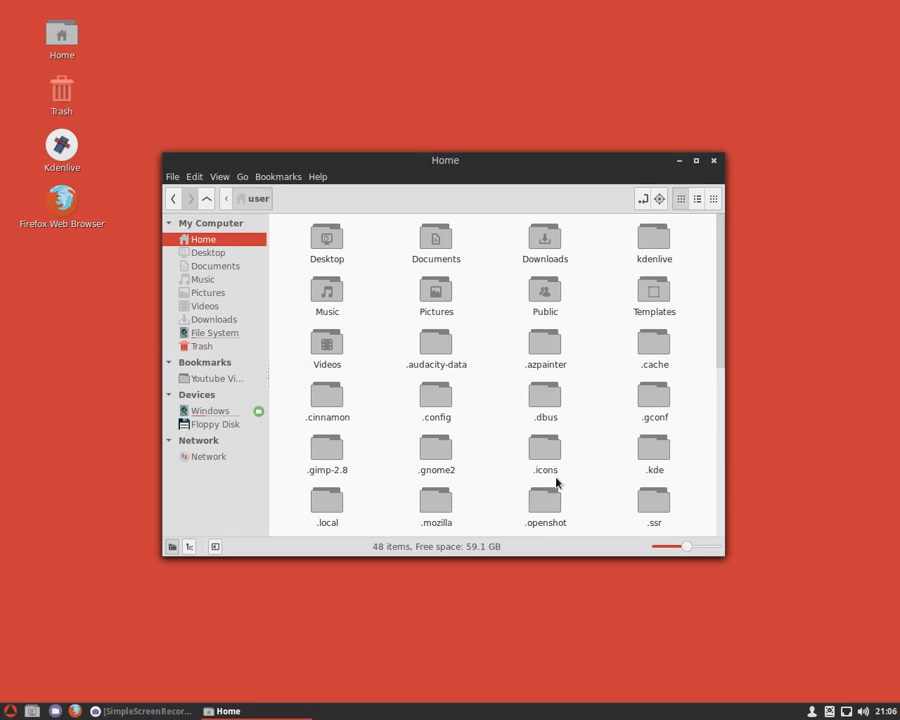
mouse_move(505, 465)
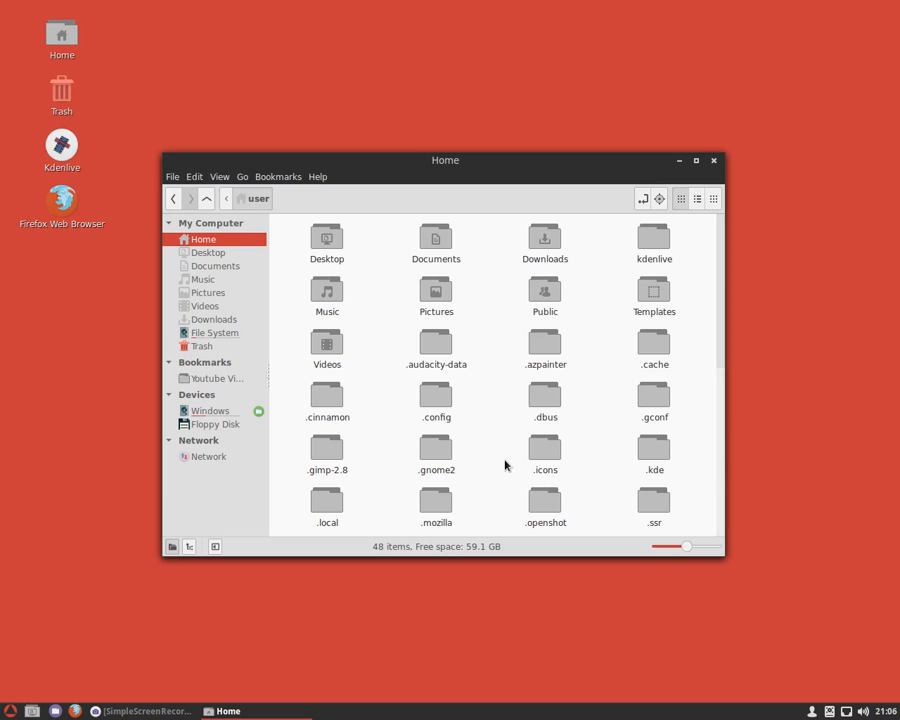
mouse_move(545, 451)
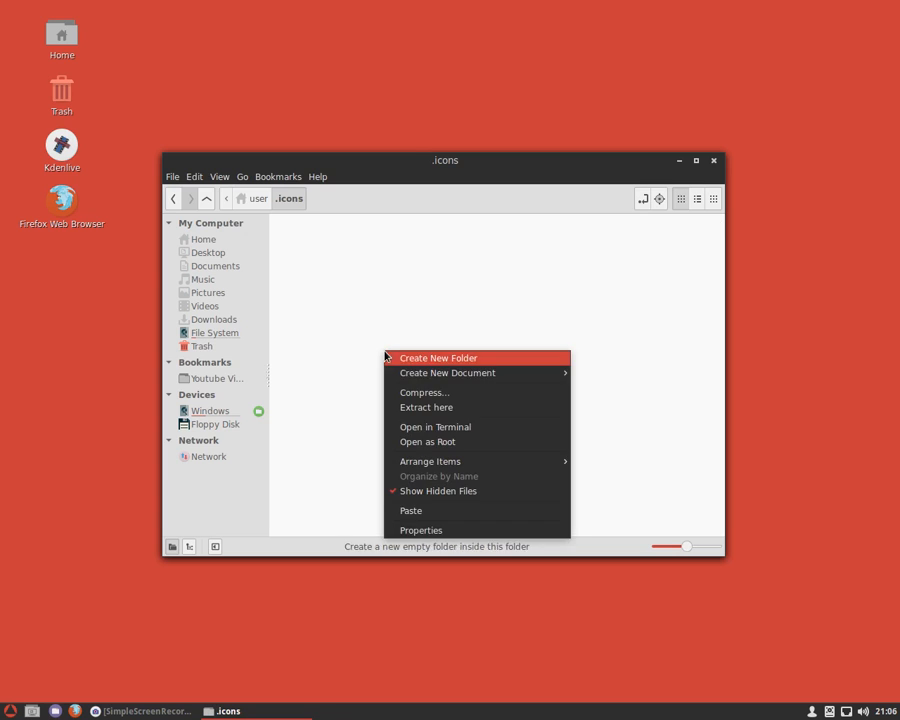
- Paste Numix-Circle into ~/.icons, rename it 'Numix-Circle 2.0', and open it
click(438, 357)
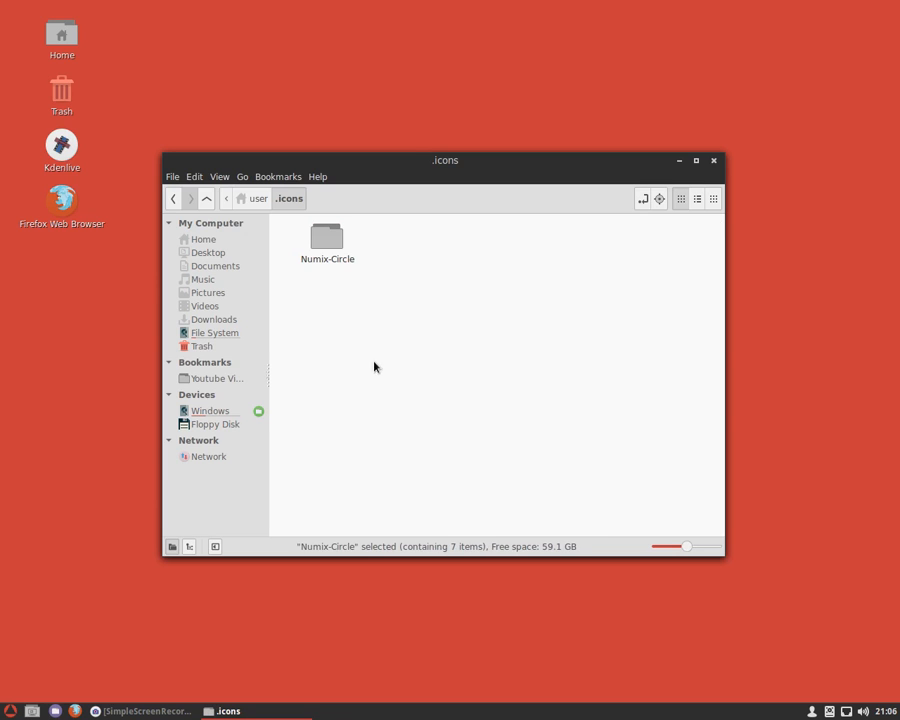
right_click(327, 240)
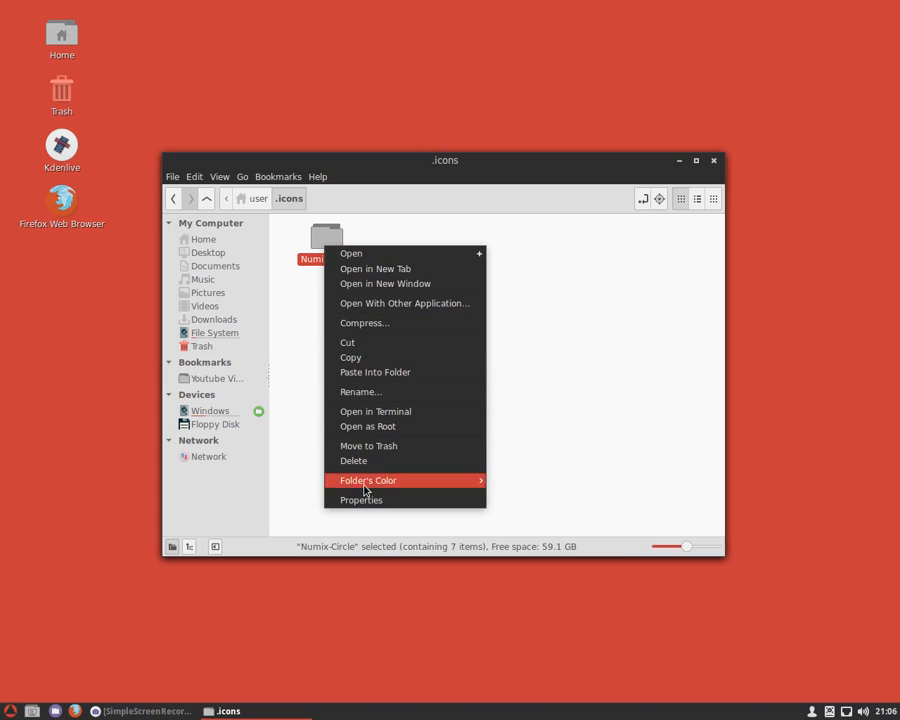
click(361, 391)
text( 2.0)
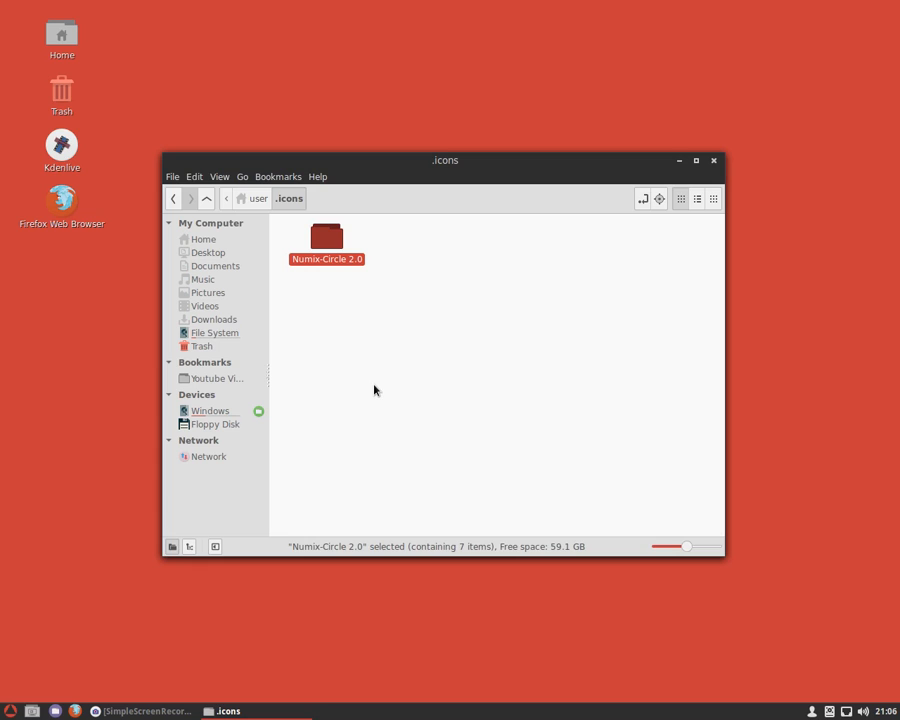
click(375, 390)
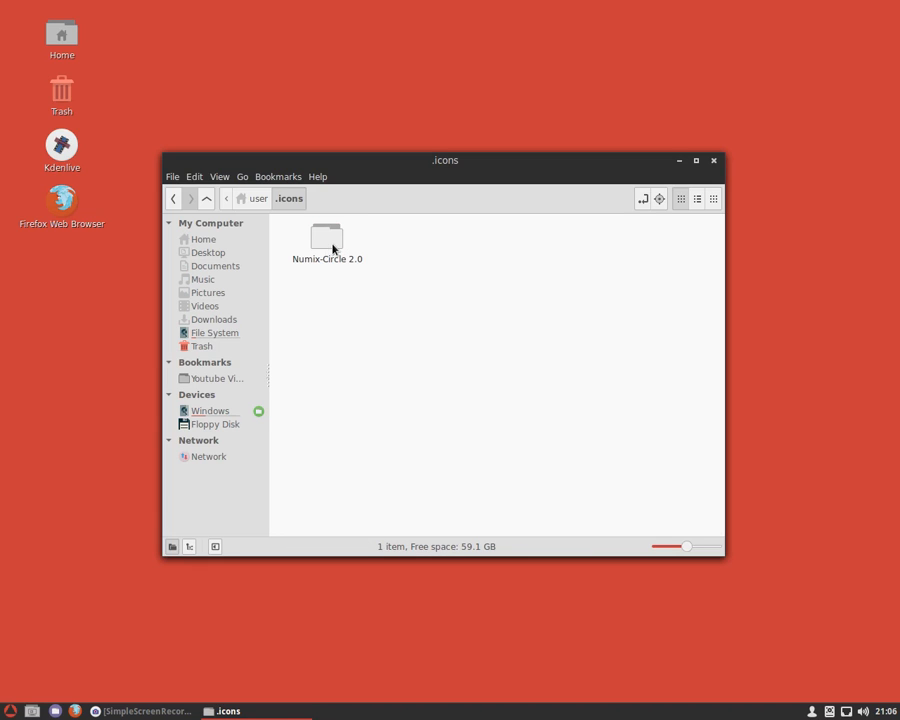
double_click(327, 237)
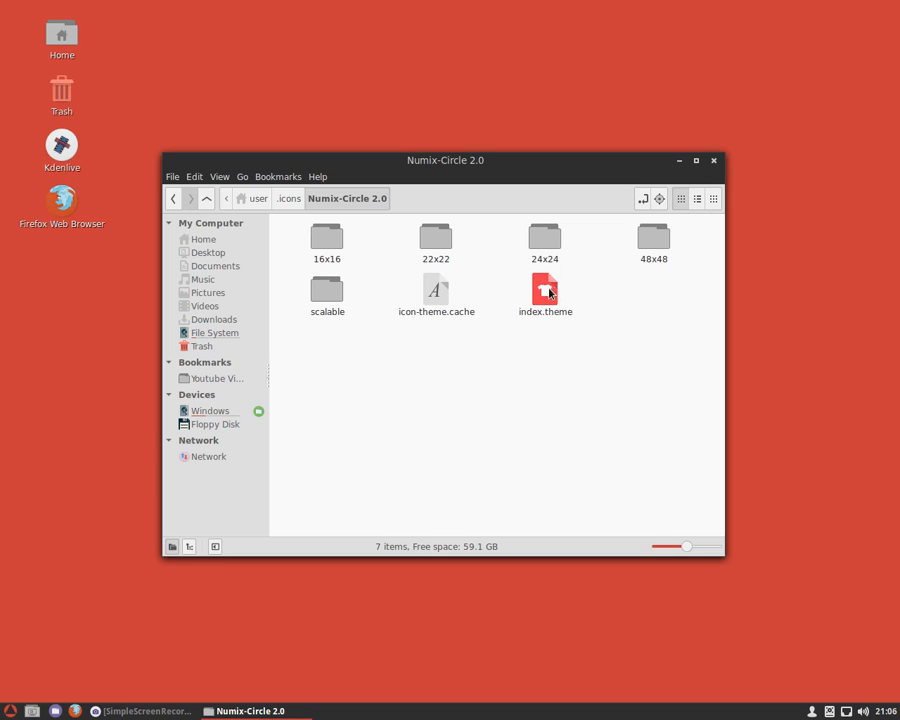
- Append ',breeze,oxygen' to the Inherits line in index.theme, save, and close gedit
double_click(545, 290)
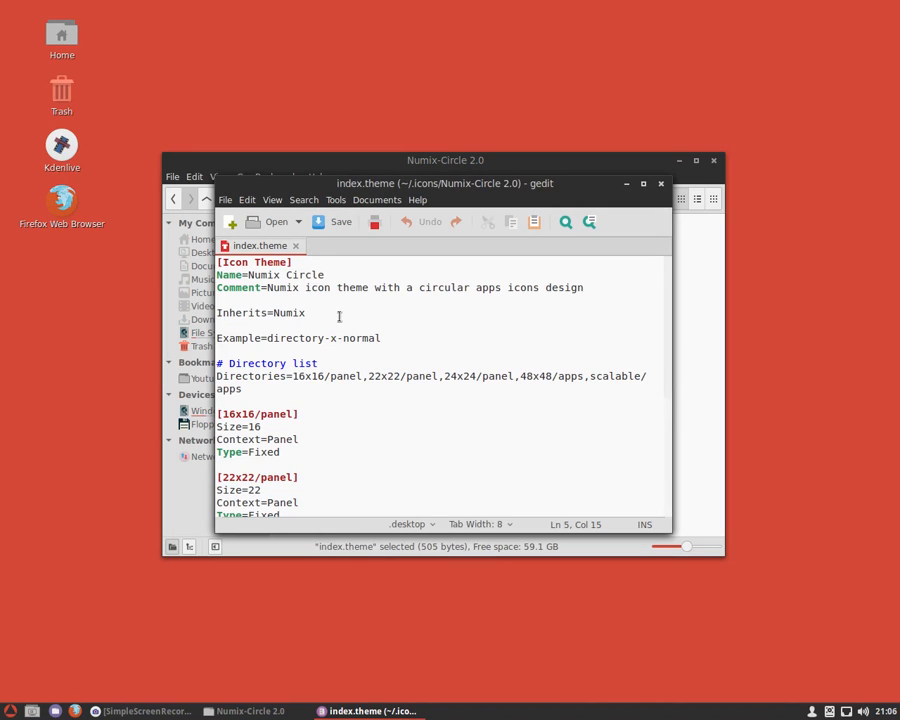
text(,br)
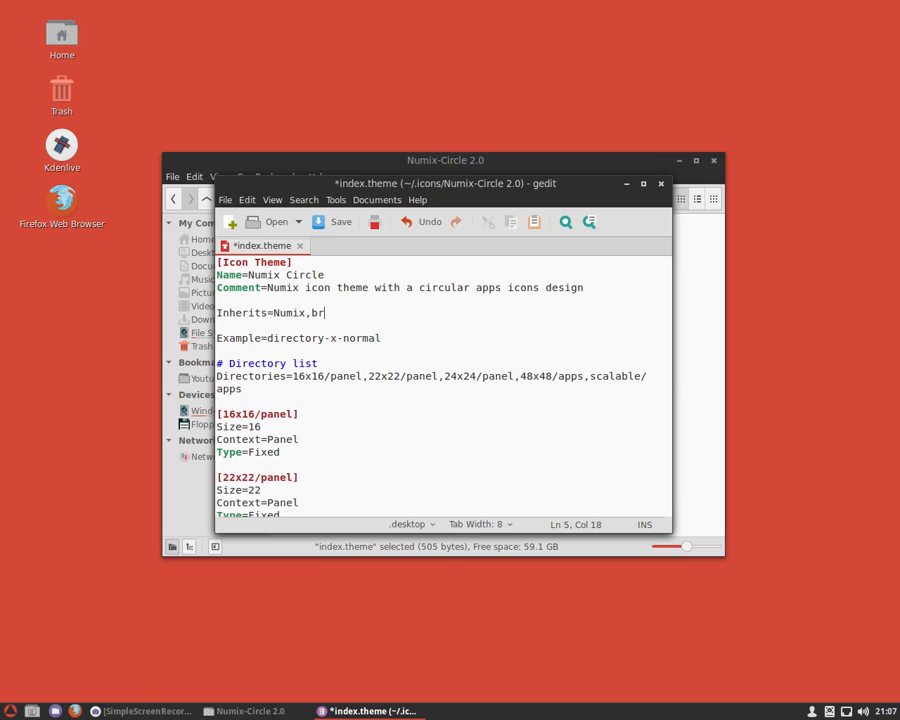
text(eeze)
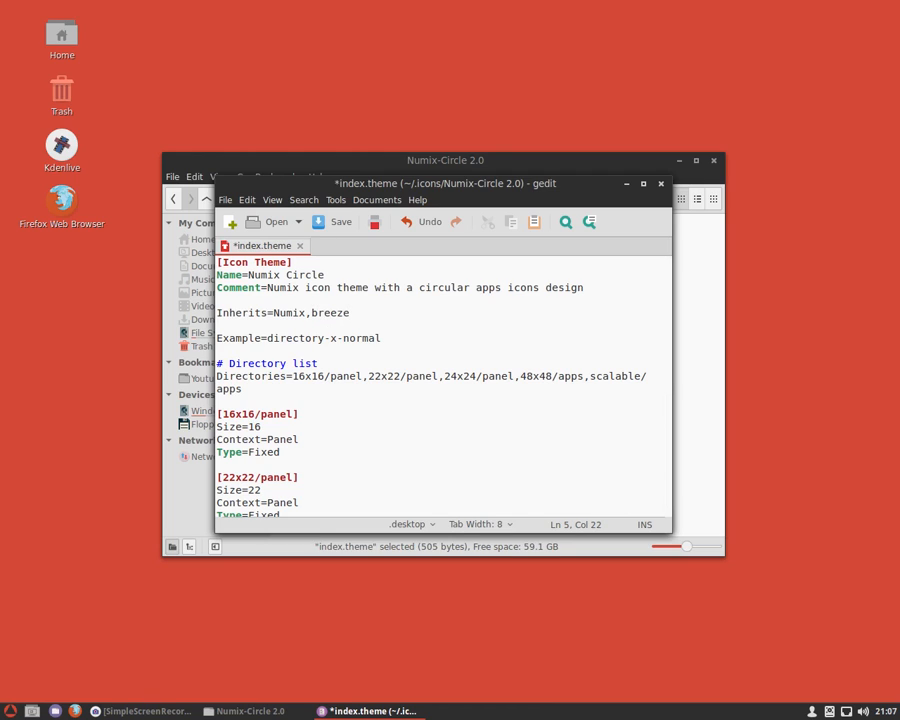
text(,)
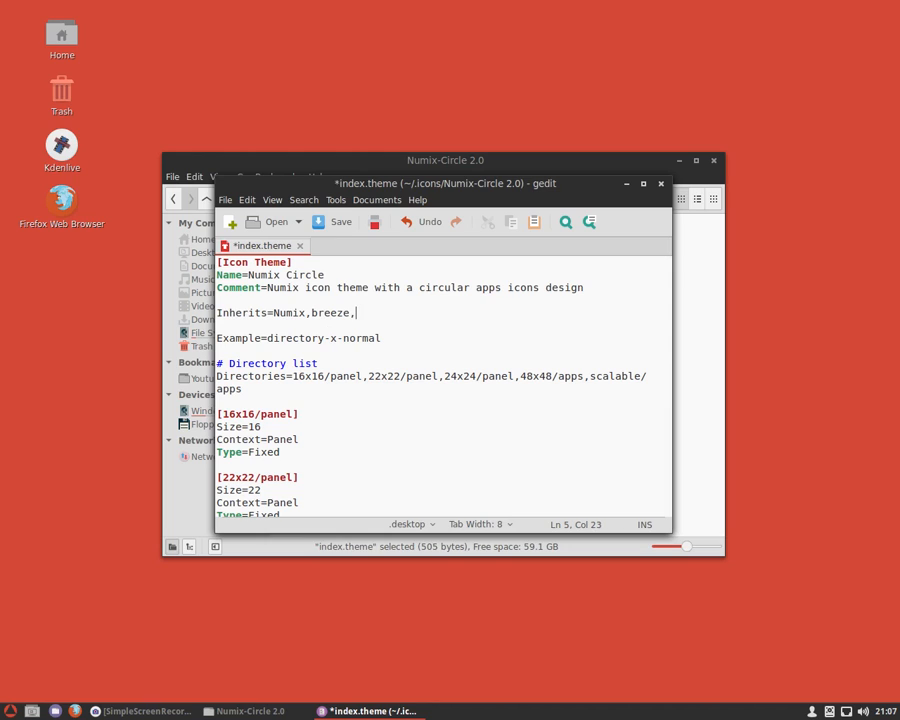
text(oxygen)
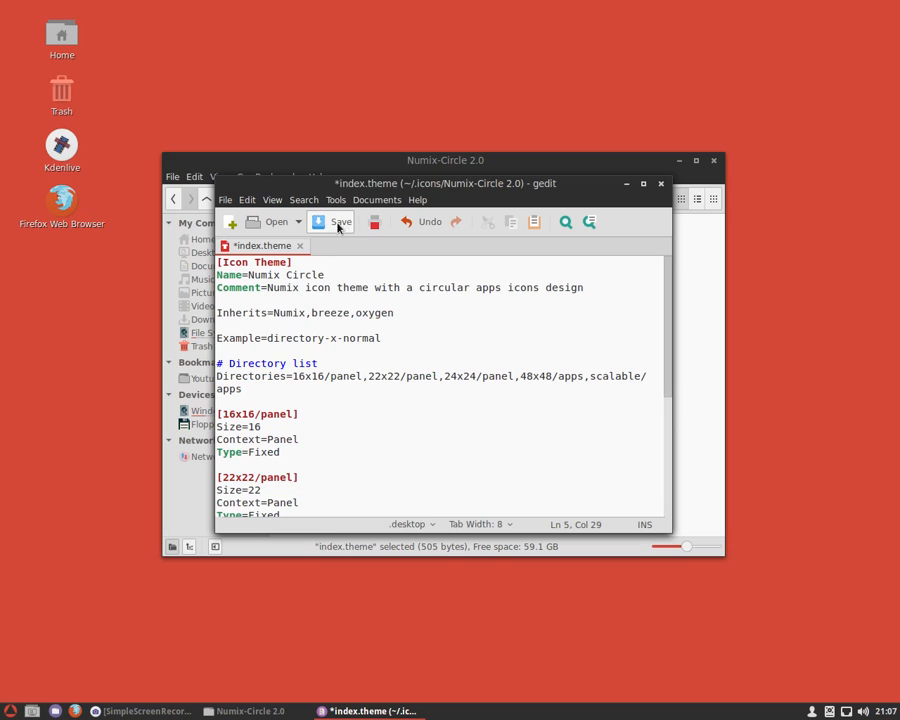
click(334, 221)
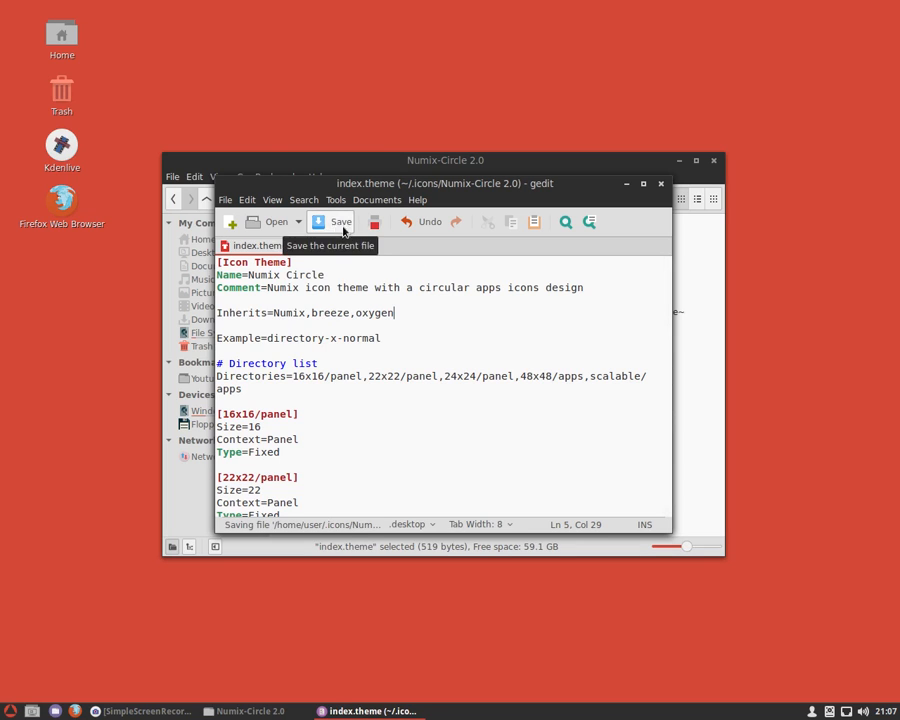
click(660, 183)
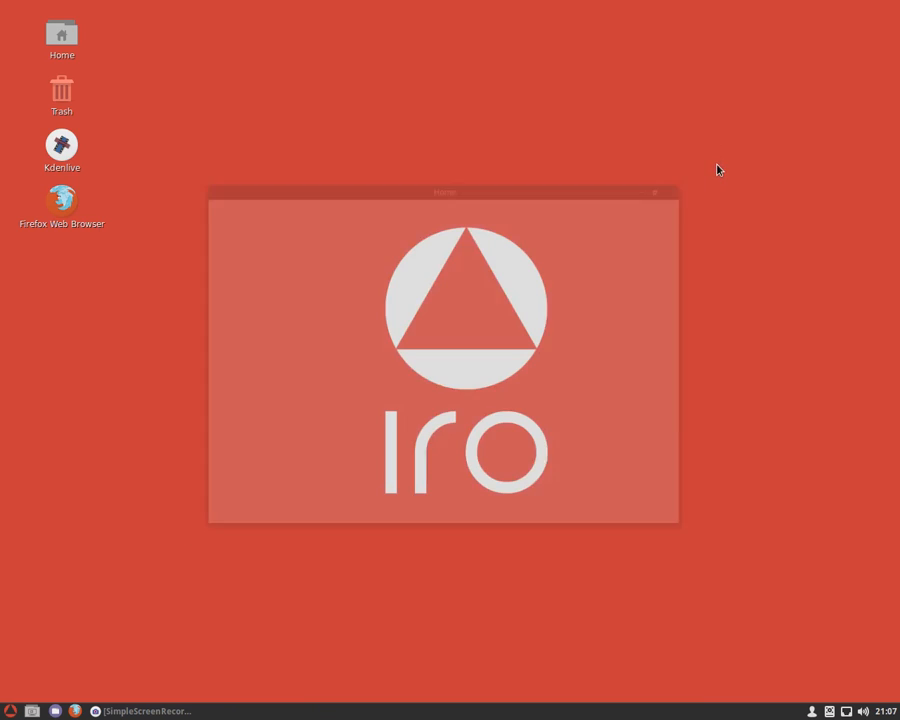
- Select Numix-Circle 2.0 as the icon theme and close the Themes window
click(13, 711)
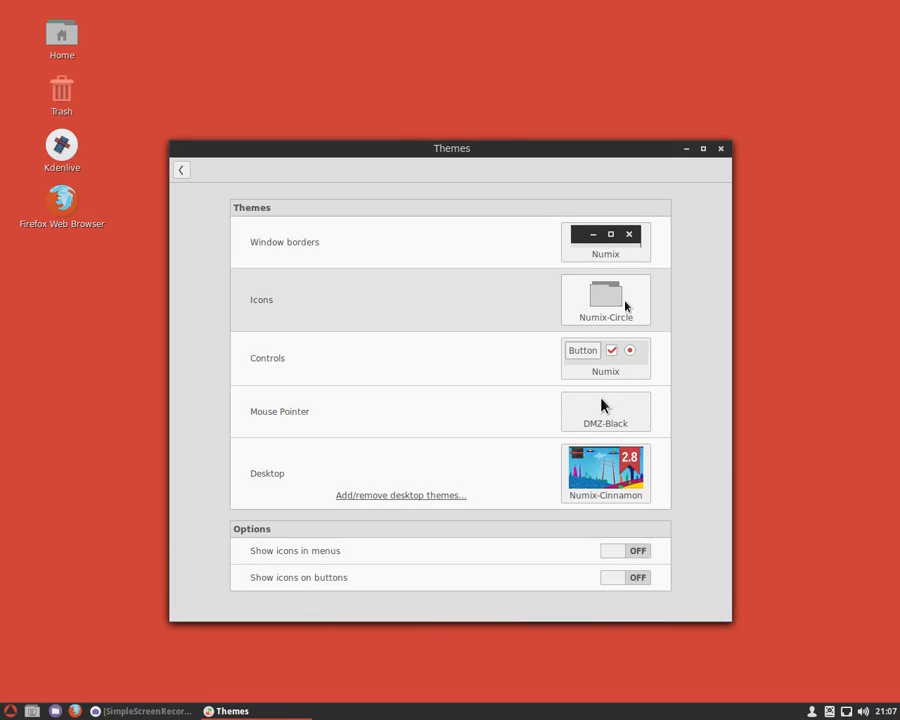
click(605, 299)
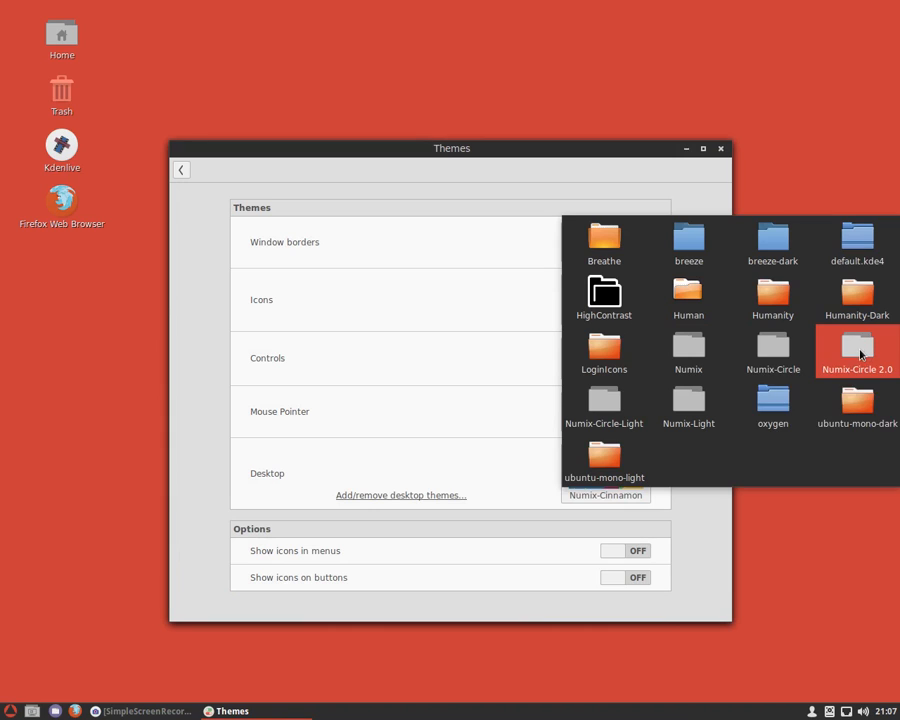
click(856, 350)
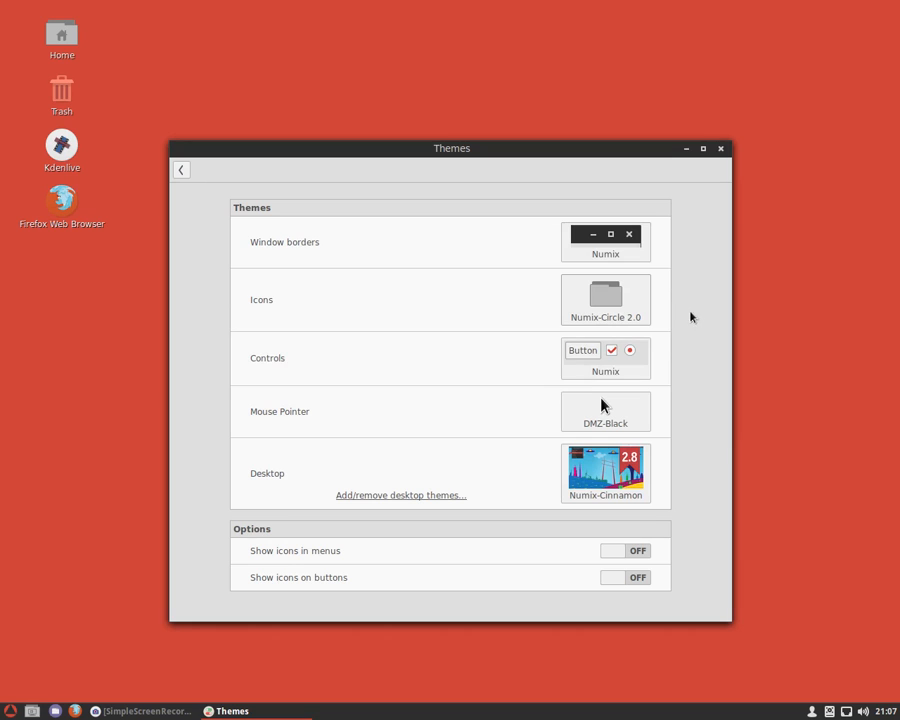
click(720, 148)
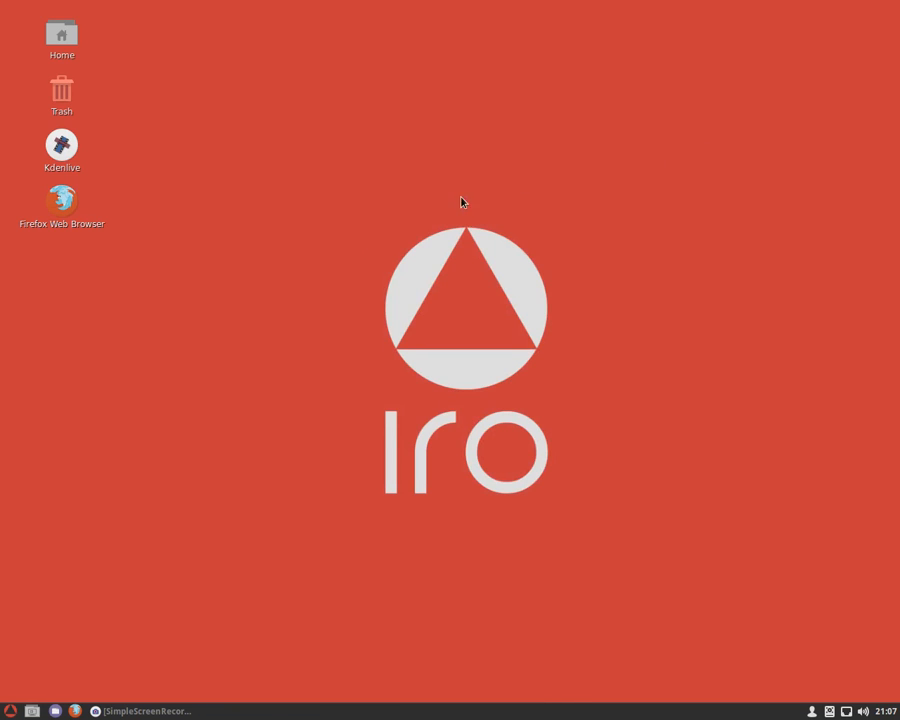
mouse_move(297, 321)
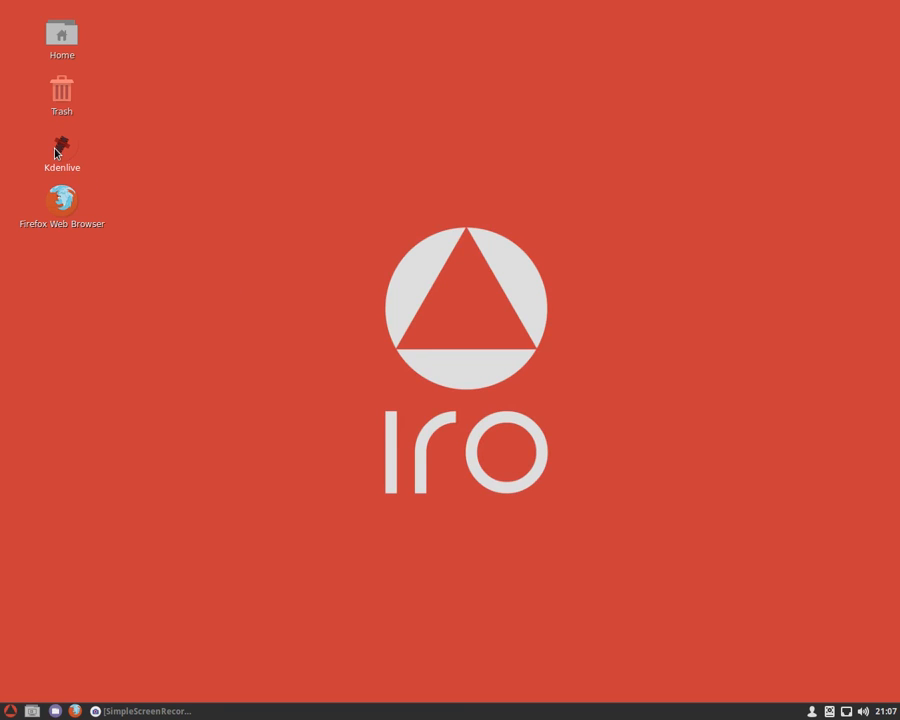
- Launch Kdenlive from its desktop icon, opening an untitled HD 1080p 25 fps project
double_click(61, 145)
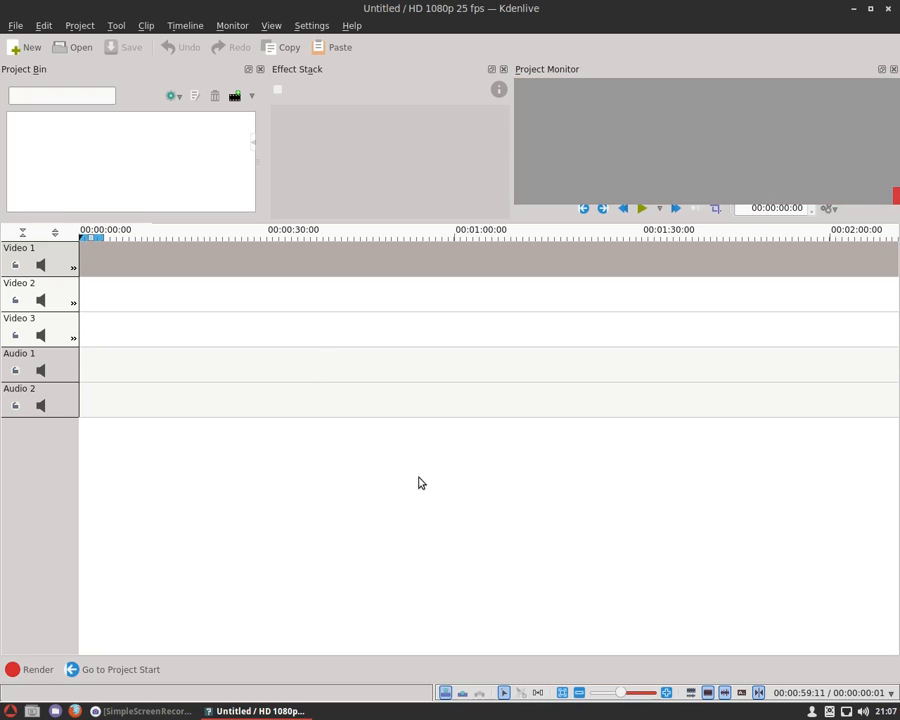
mouse_move(408, 217)
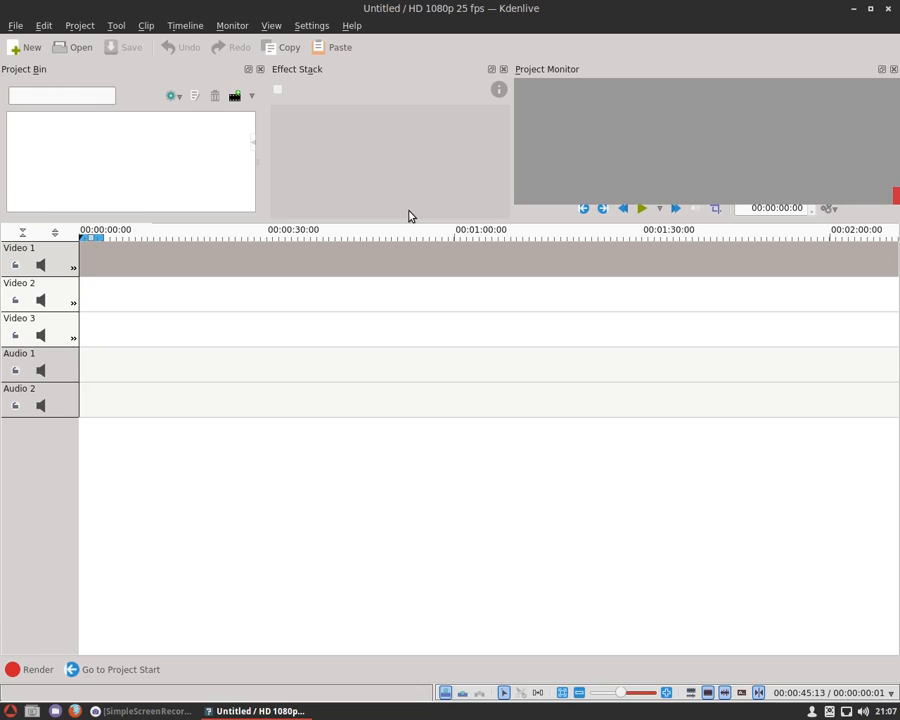
mouse_move(323, 122)
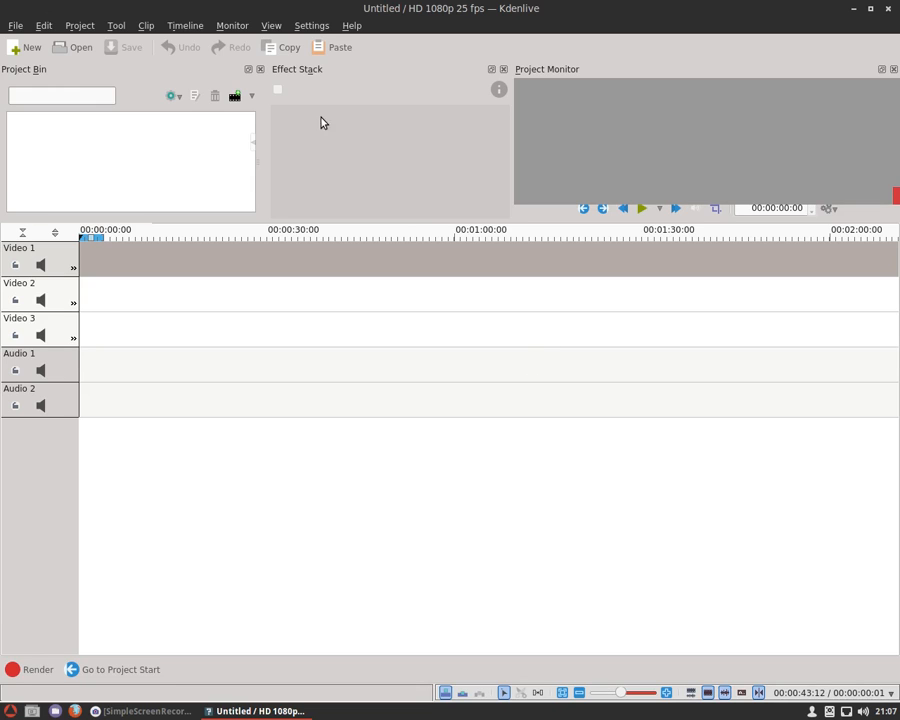
- Browse the Settings menu without choosing anything, then close Kdenlive
click(311, 25)
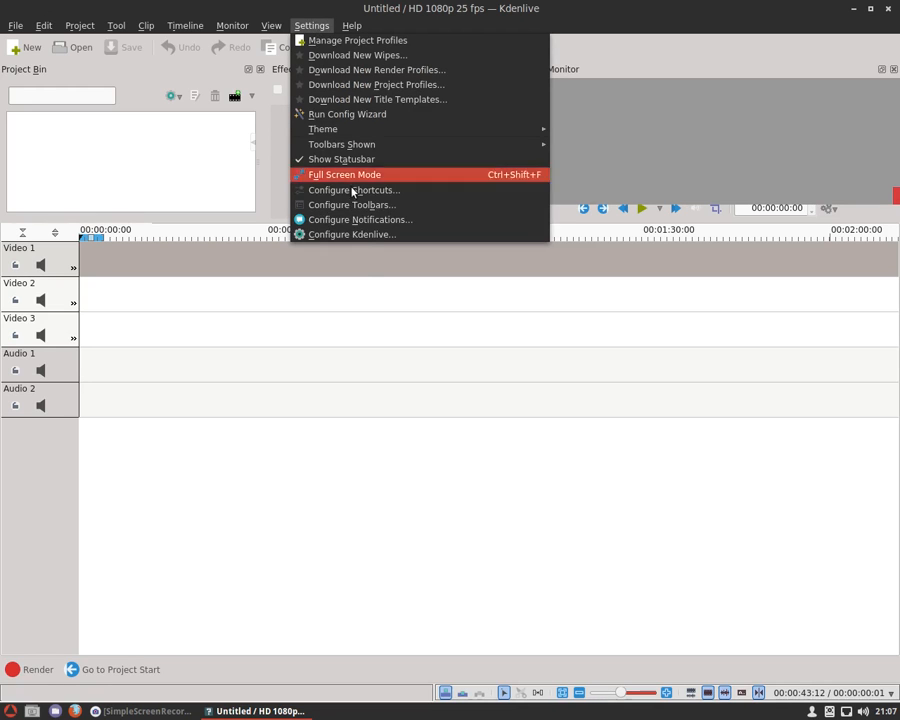
click(575, 359)
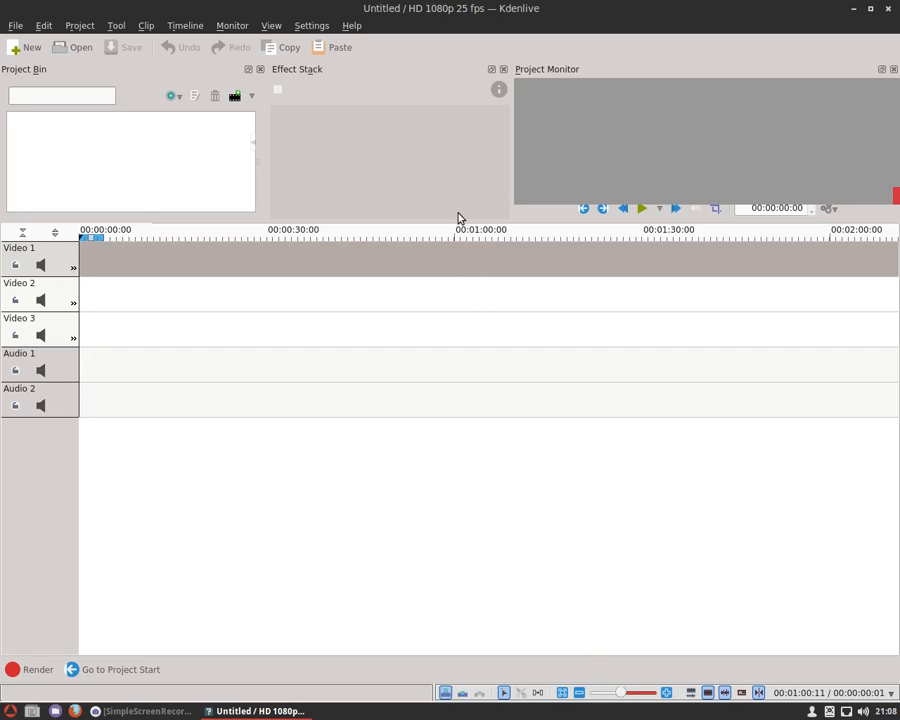
mouse_move(473, 205)
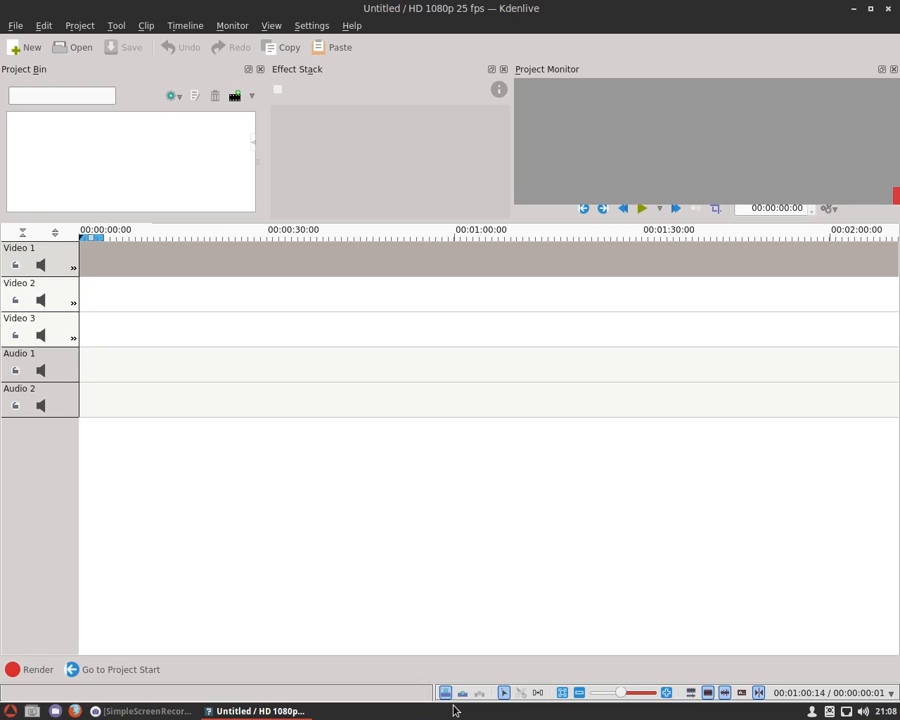
mouse_move(520, 713)
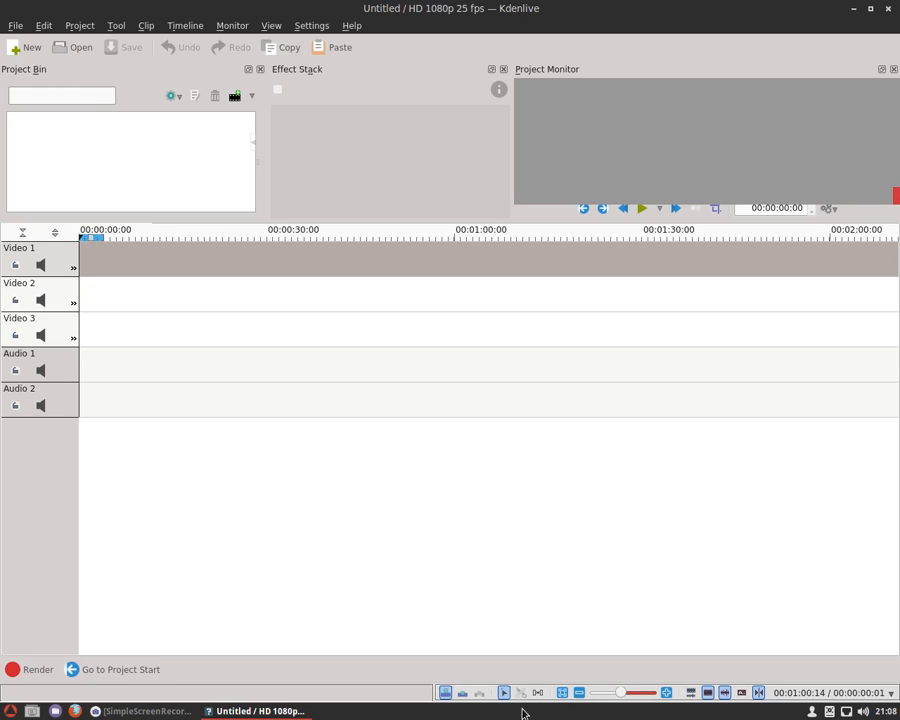
mouse_move(537, 712)
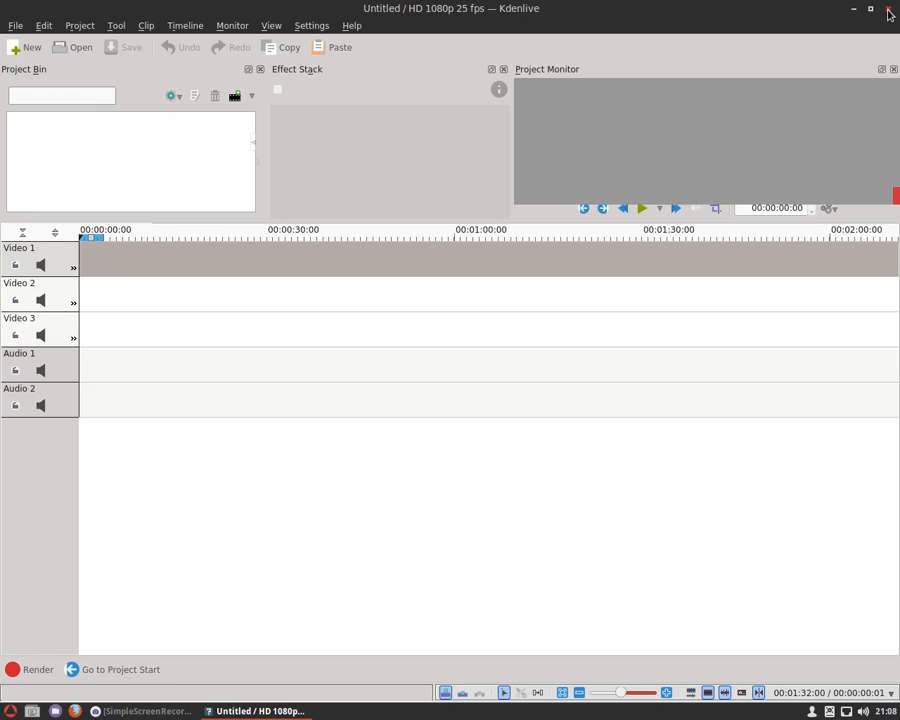
click(888, 13)
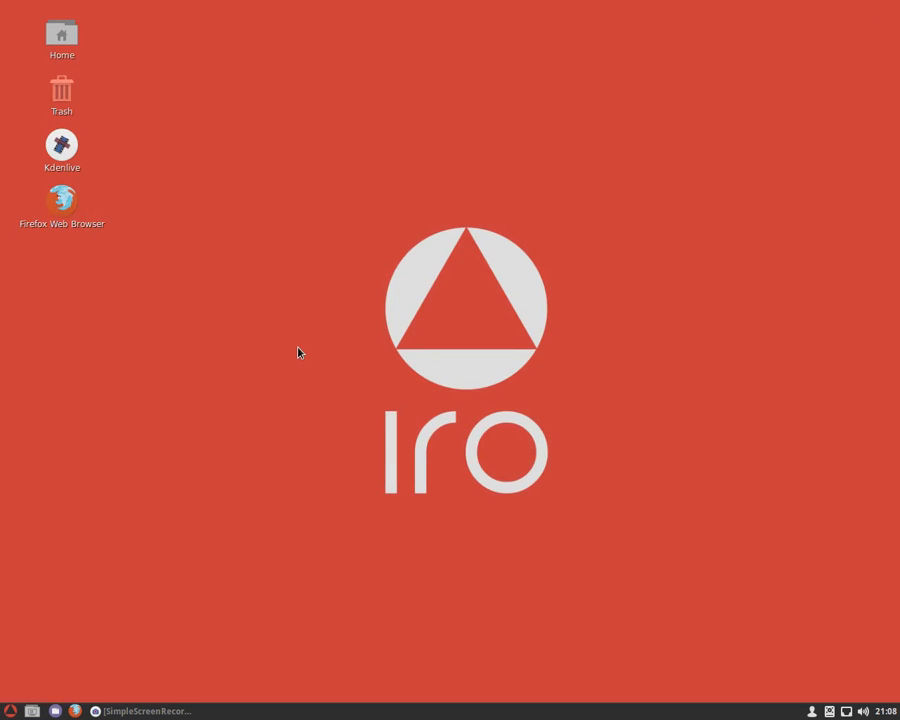